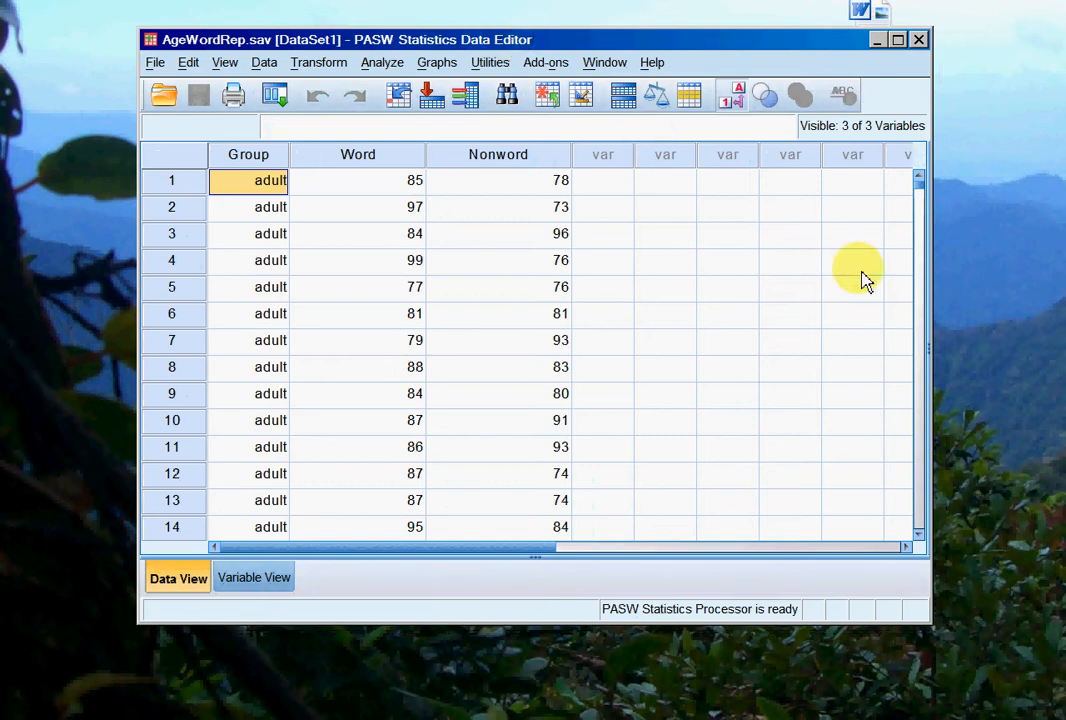
pyautogui.moveTo(930, 275)
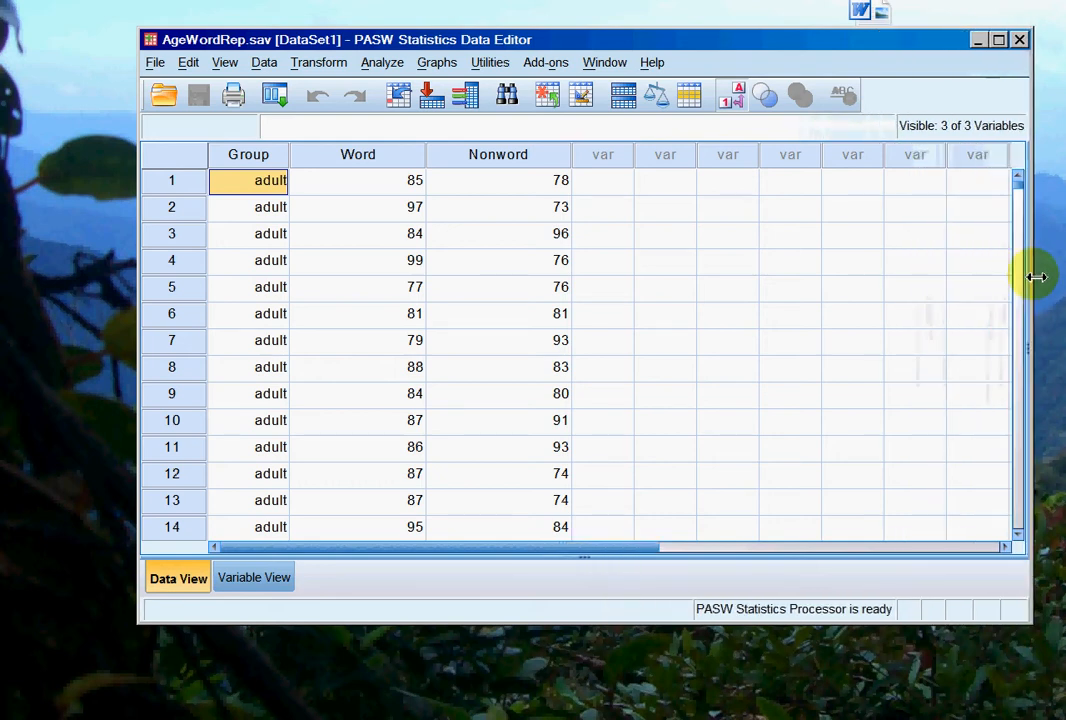
pyautogui.moveTo(248, 190)
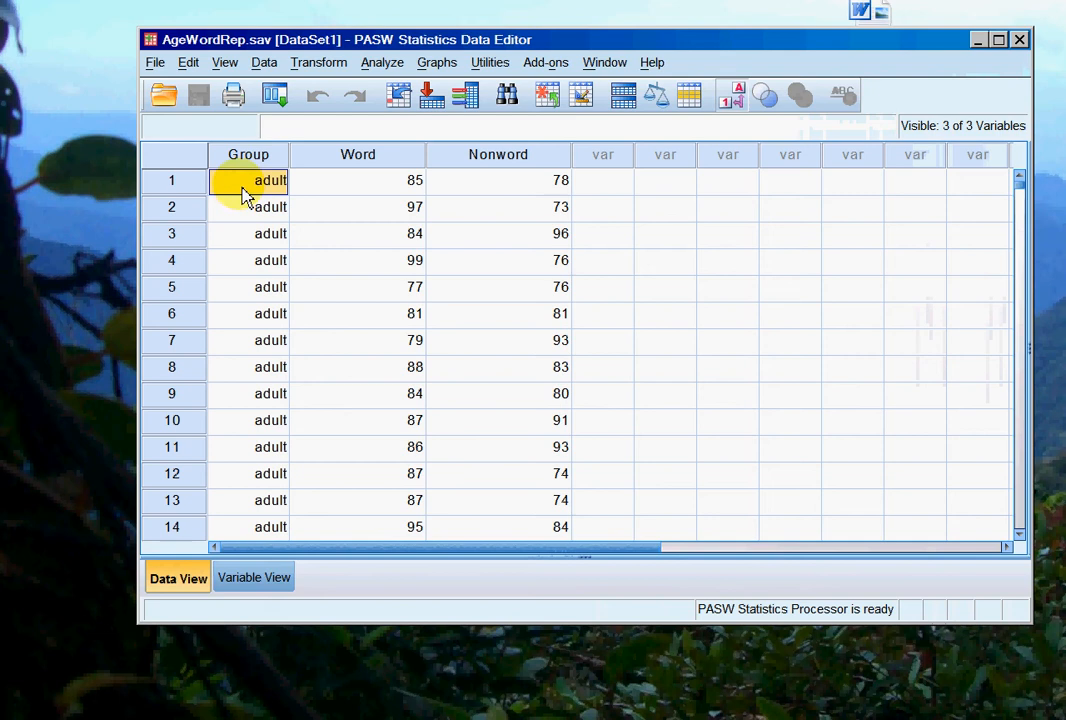
pyautogui.moveTo(1018, 188)
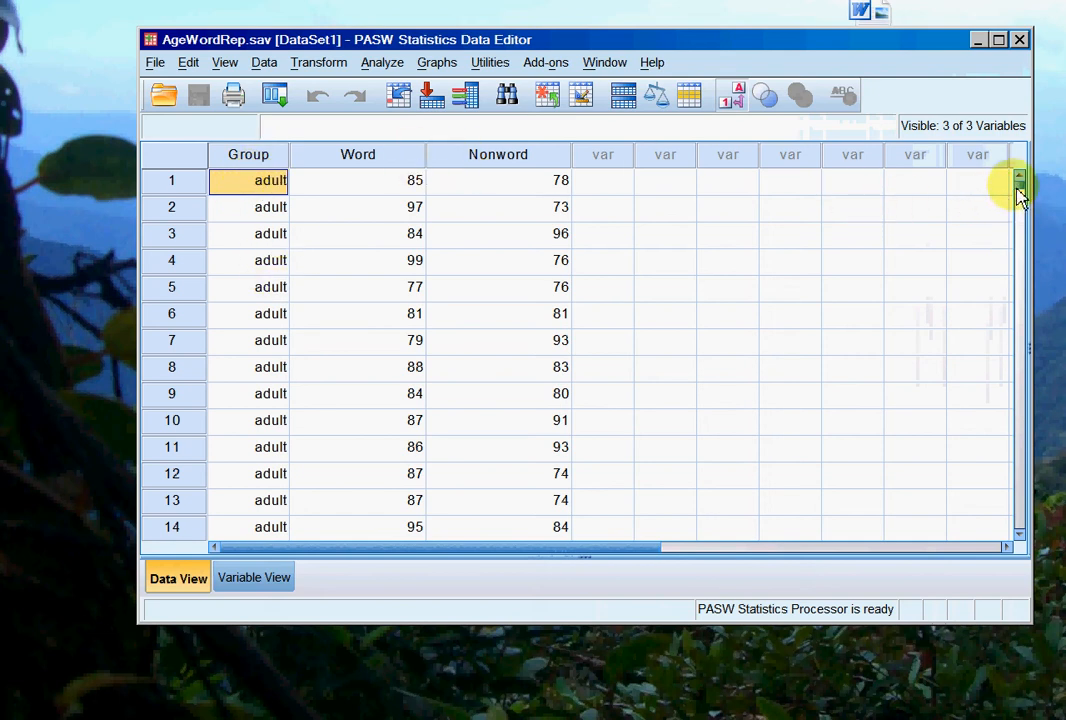
# - Scroll down and back up through the adult and older adult cases in the data grid
pyautogui.scroll(-3)
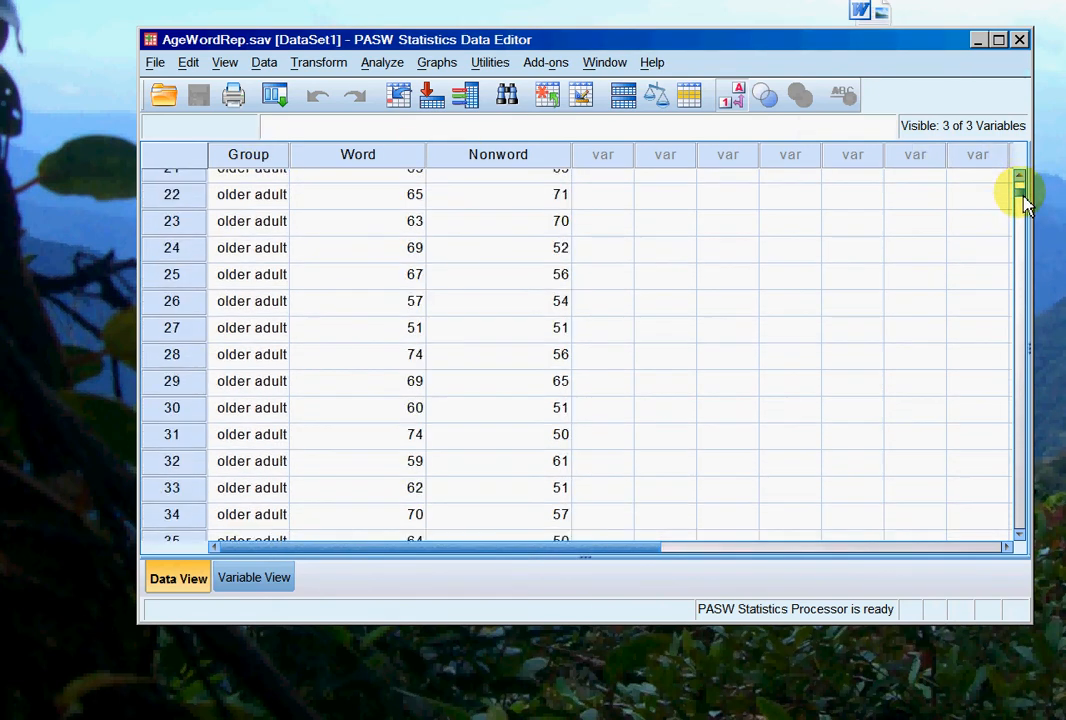
pyautogui.scroll(3)
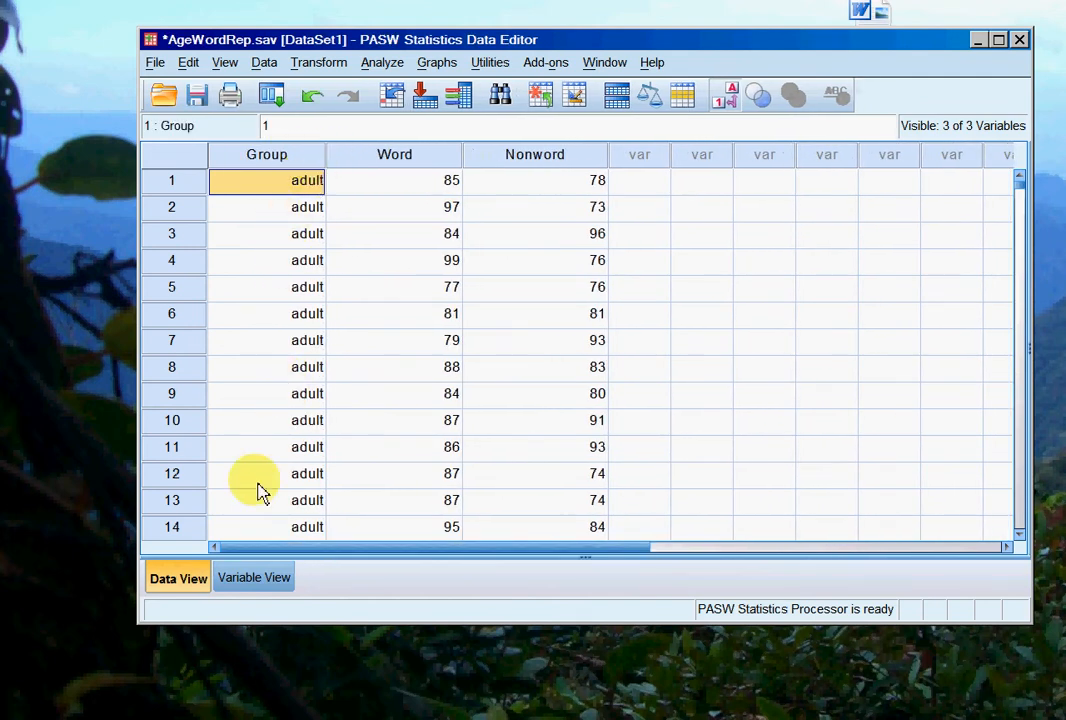
# - In Variable View, check Group's value labels (1 = adult, 2 = older adult) and view the Measure column
pyautogui.click(254, 578)
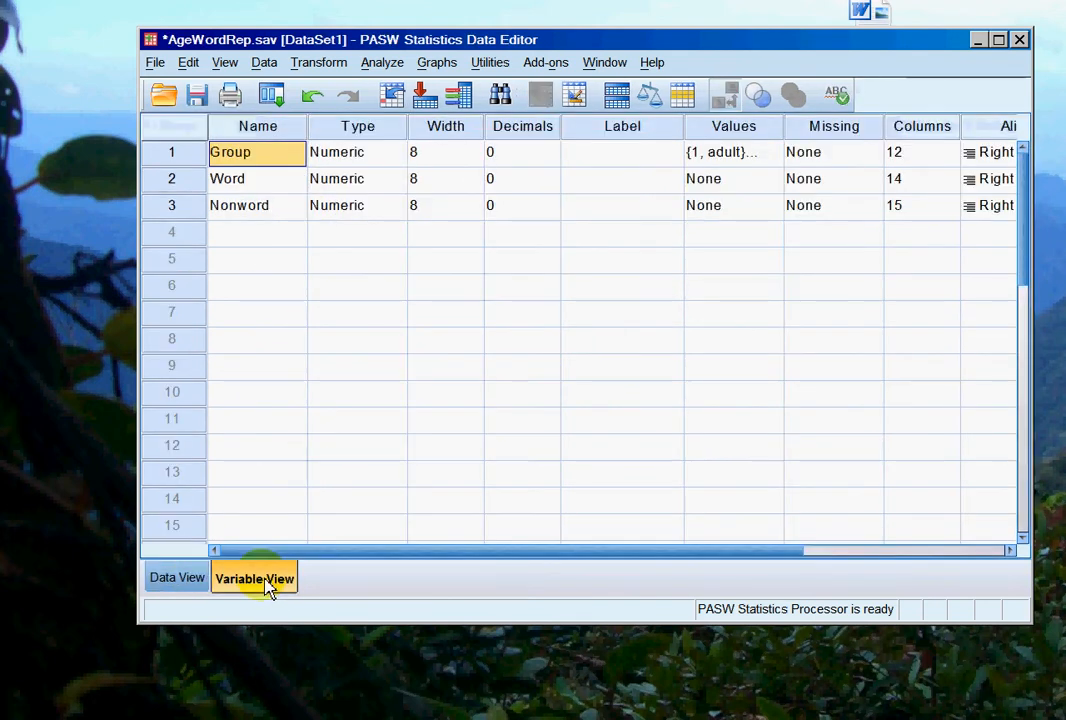
pyautogui.moveTo(455, 165)
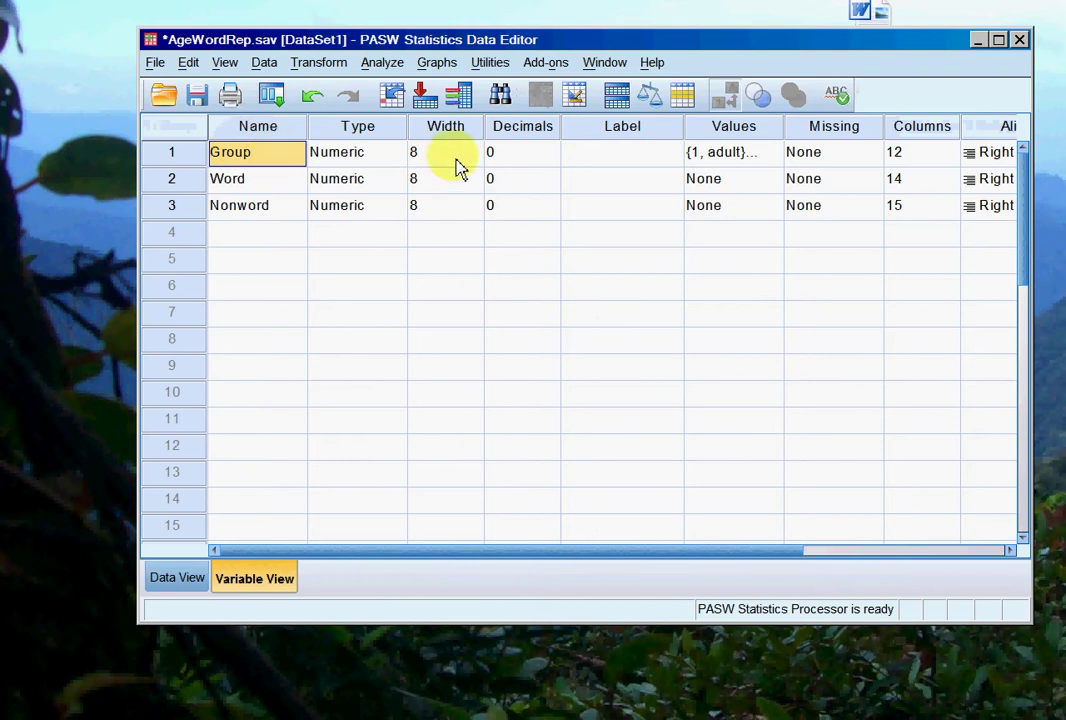
pyautogui.click(758, 152)
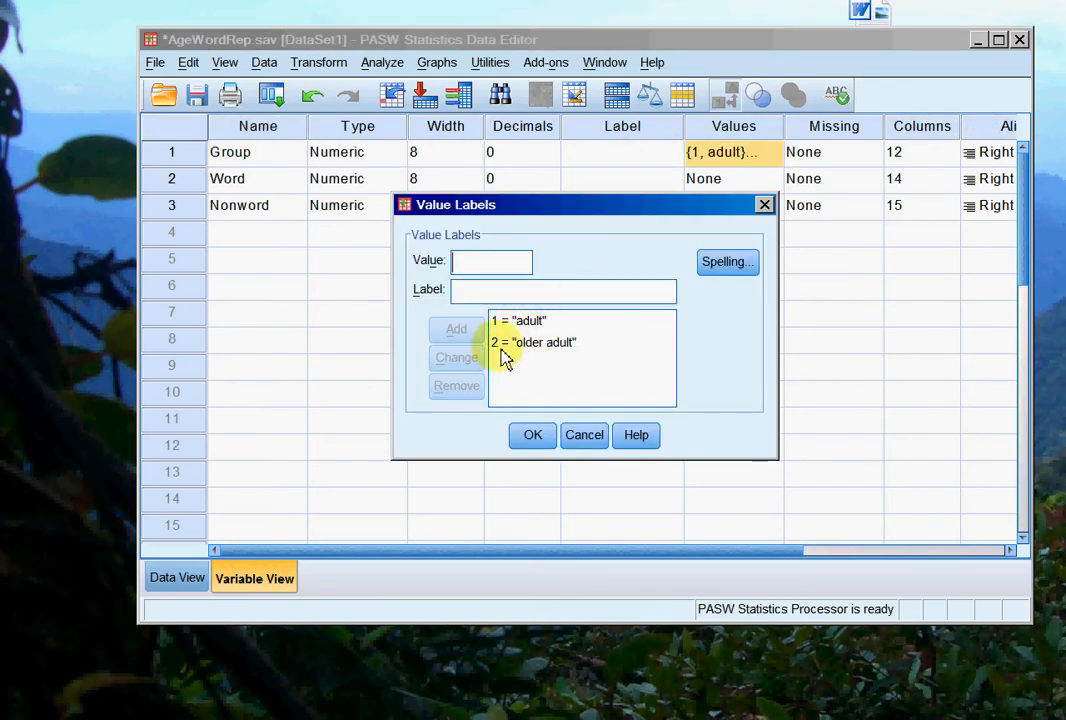
pyautogui.click(532, 435)
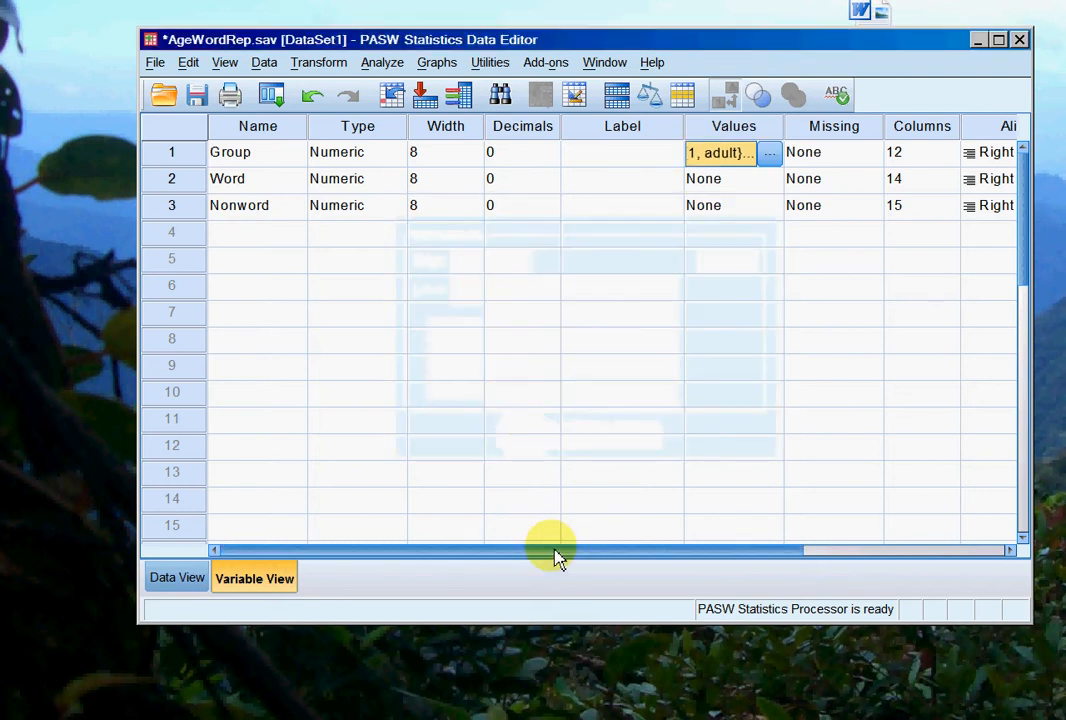
pyautogui.moveTo(555, 550); pyautogui.dragTo(820, 550)
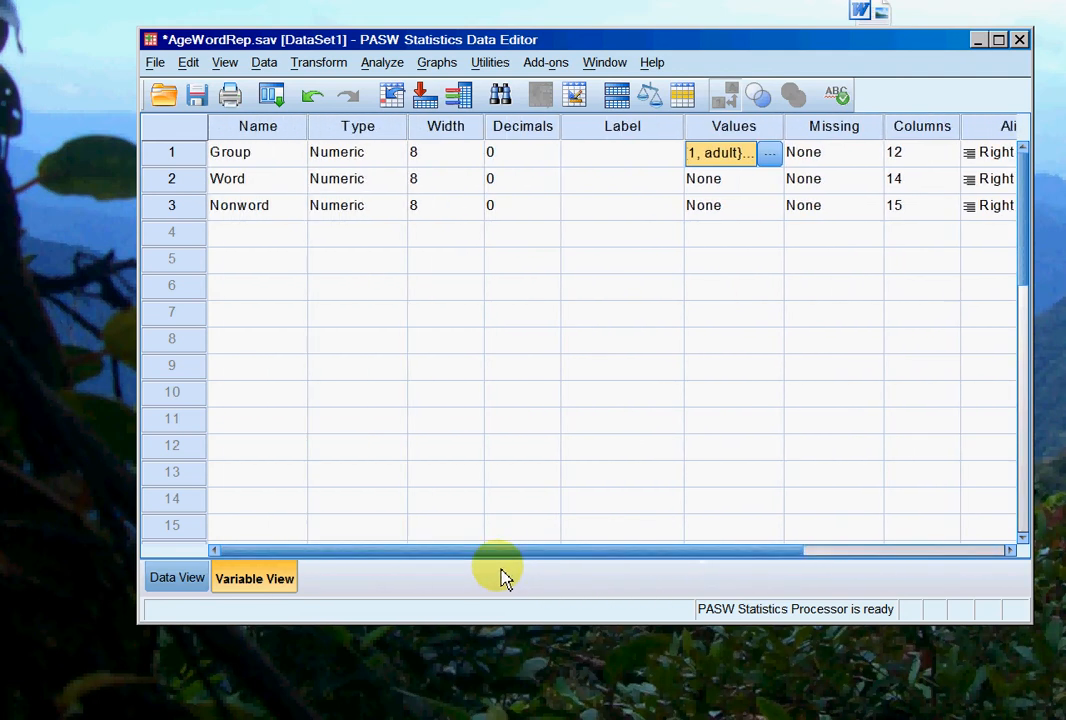
pyautogui.moveTo(200, 472)
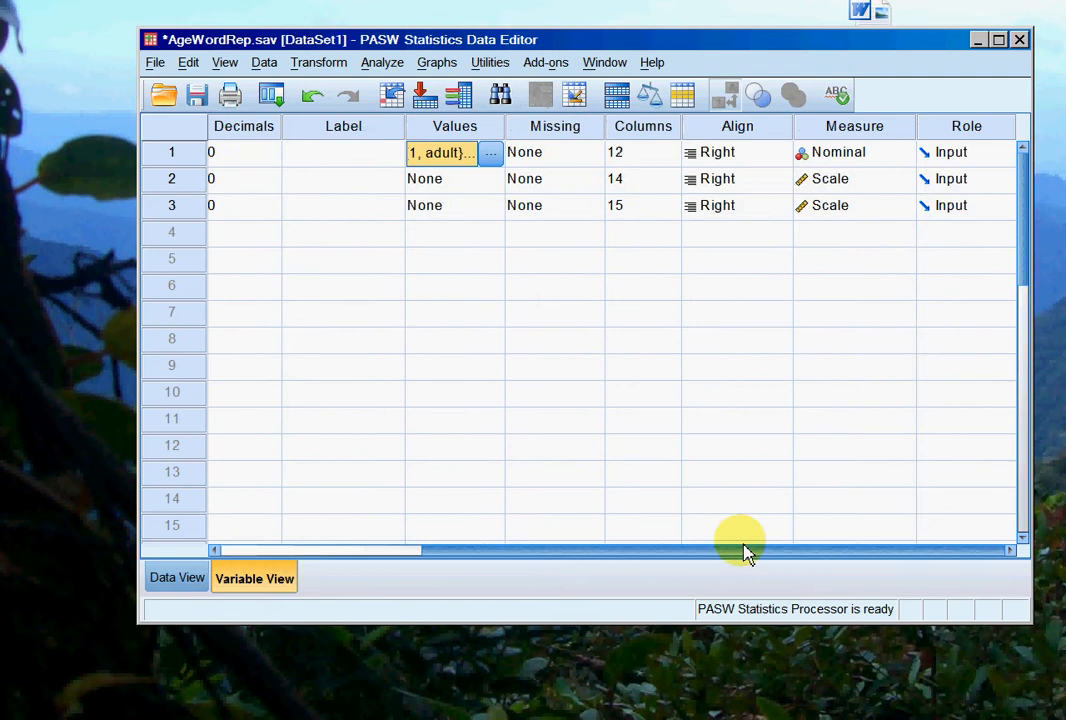
pyautogui.moveTo(490, 557)
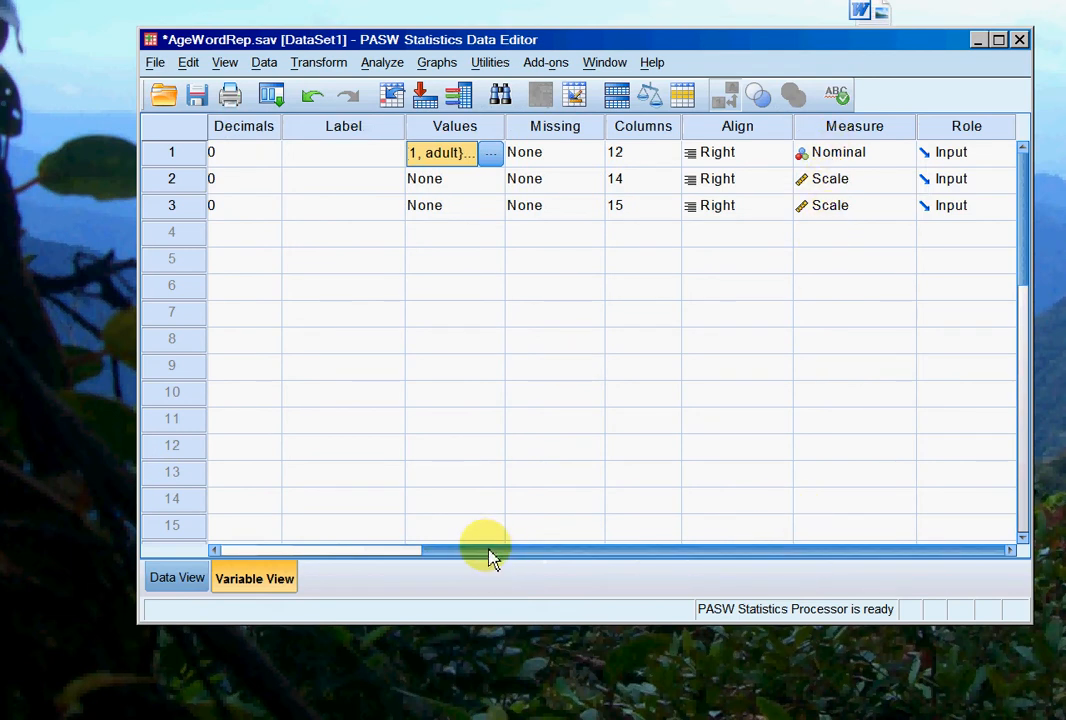
# - Return to Data View and scroll through the adult Word and Nonword scores
pyautogui.click(177, 577)
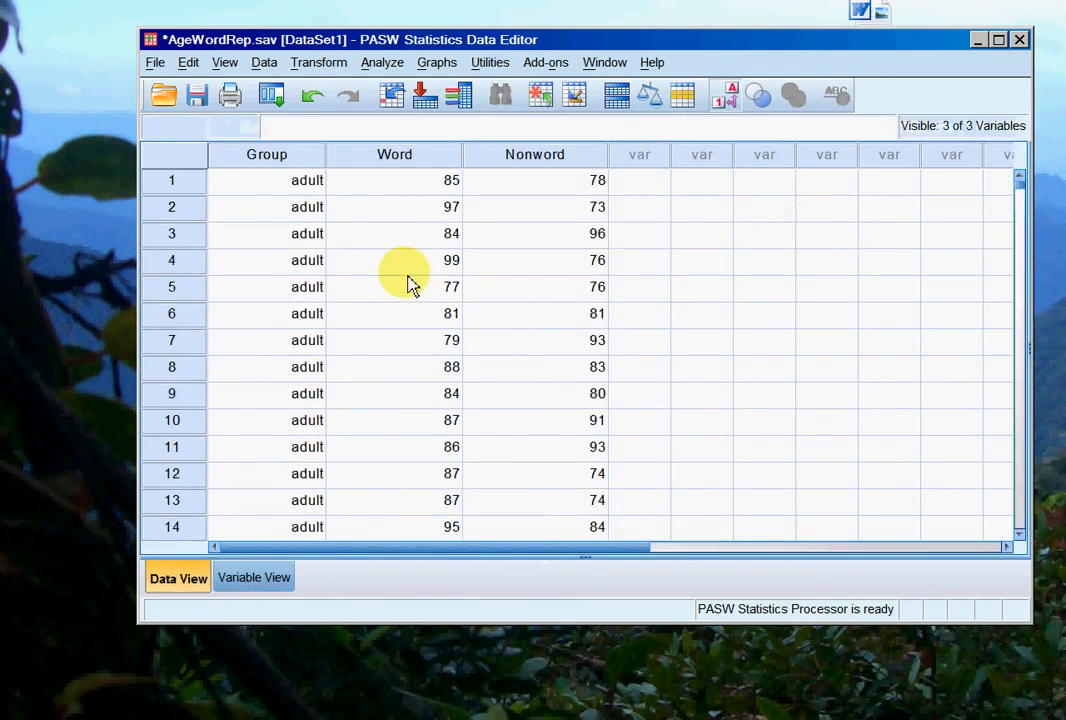
pyautogui.moveTo(378, 288)
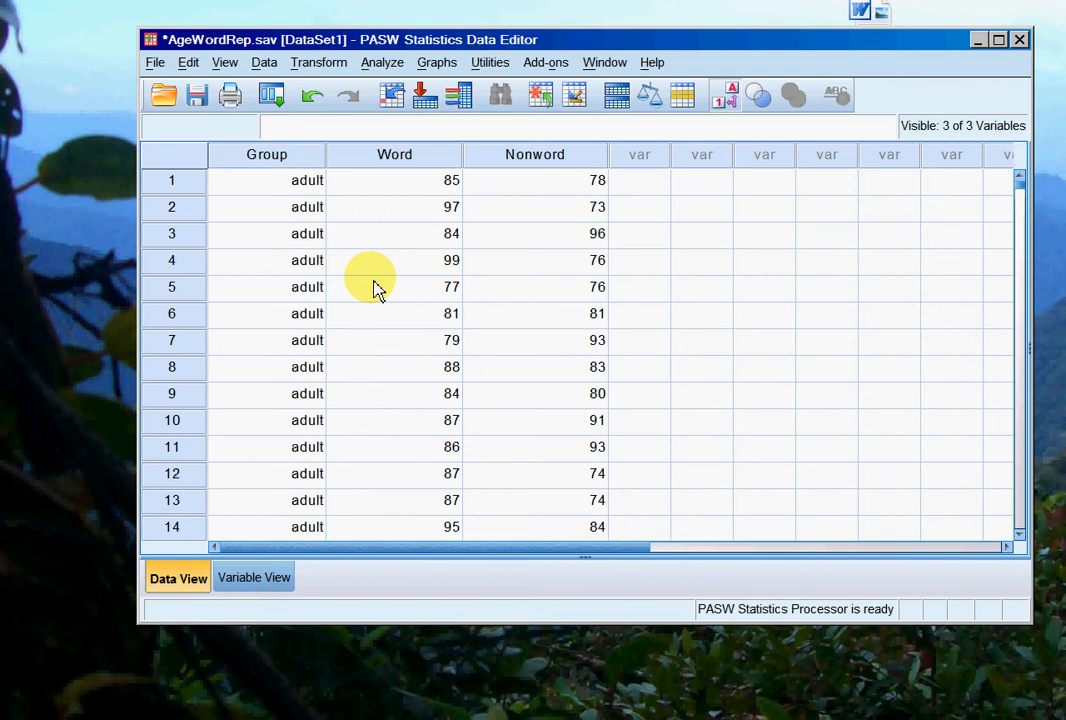
pyautogui.moveTo(408, 180)
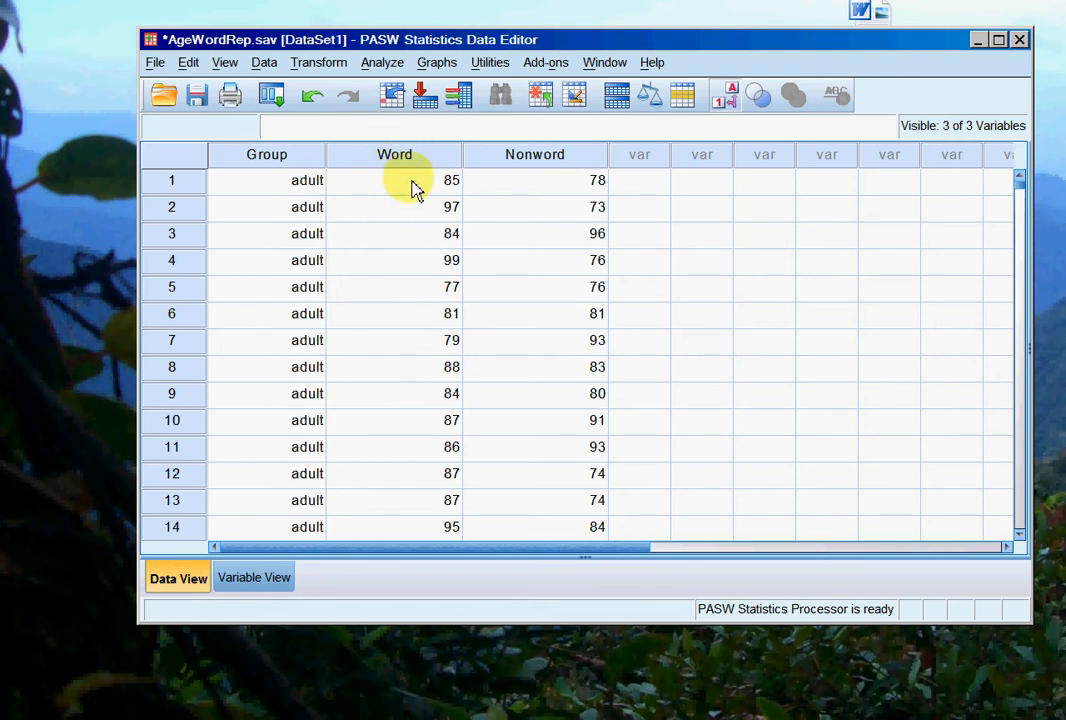
pyautogui.moveTo(388, 192)
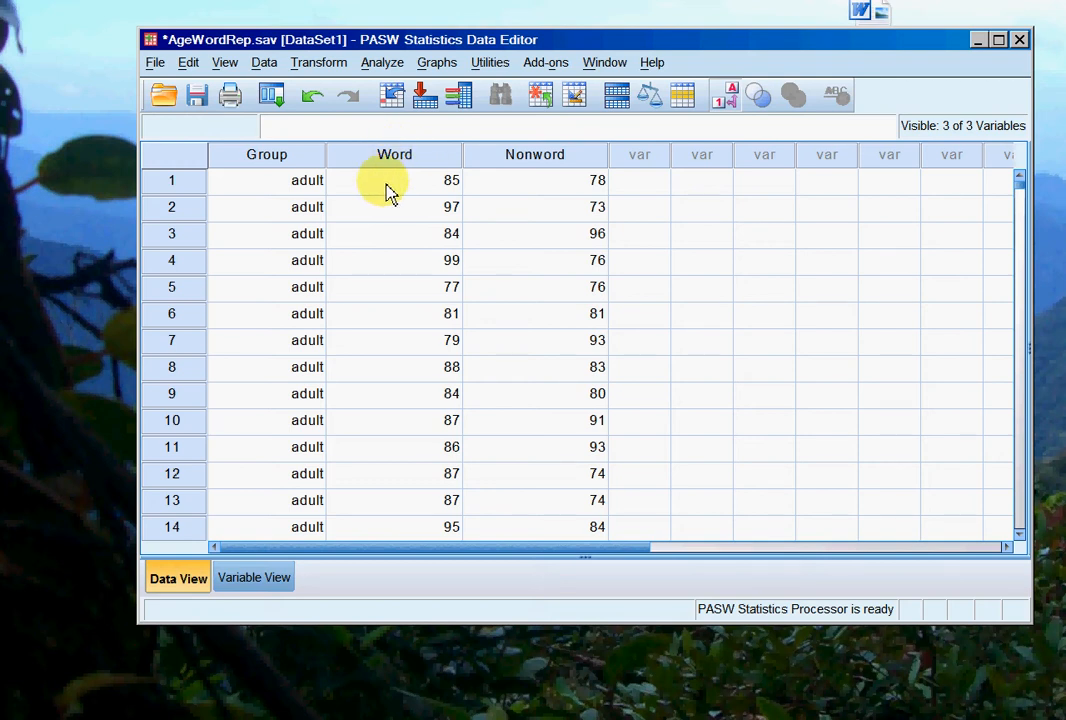
pyautogui.moveTo(930, 192)
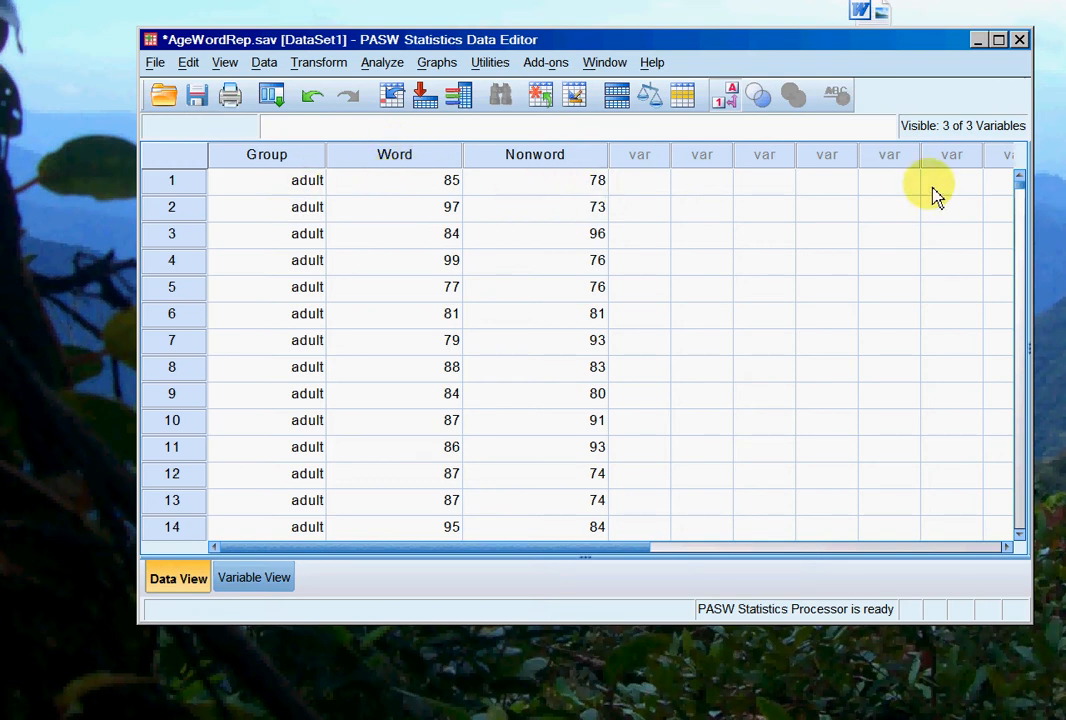
pyautogui.scroll(-3)
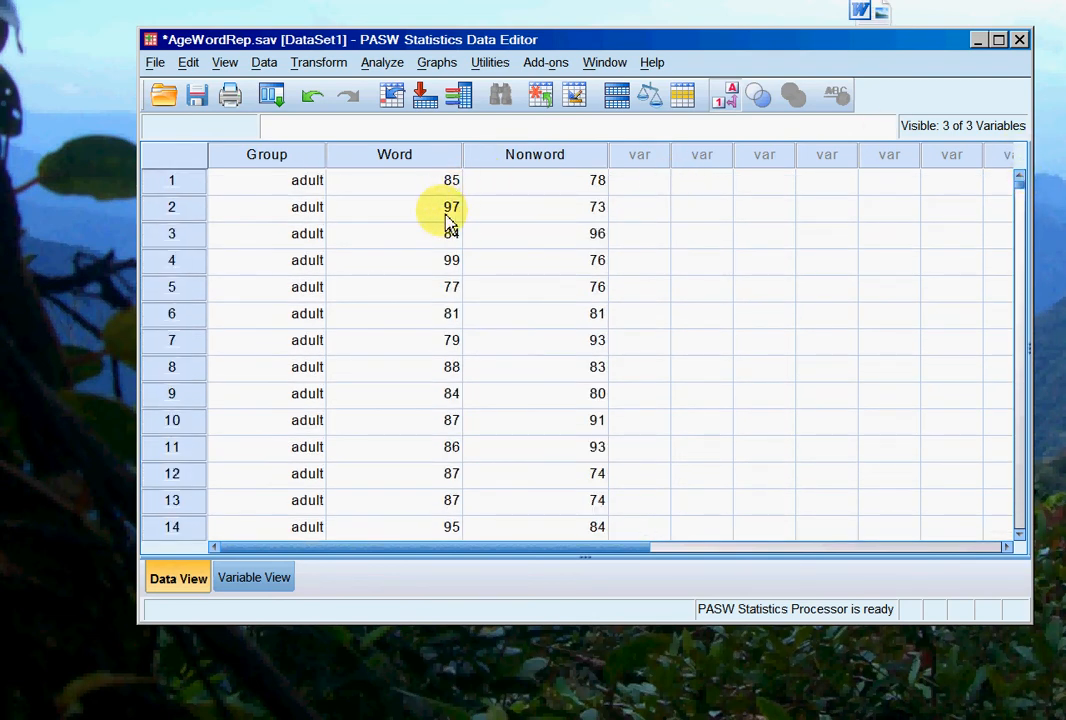
pyautogui.moveTo(400, 154)
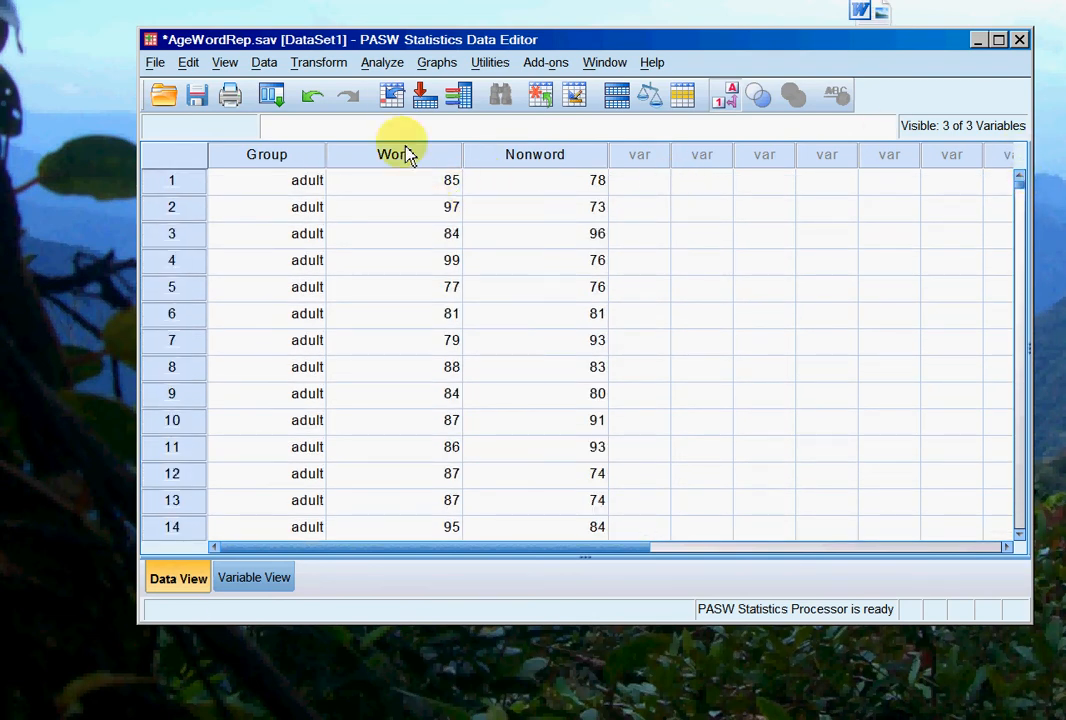
# - Set up an Independent-Samples T Test with Word as test variable and Group as grouping variable
pyautogui.click(382, 62)
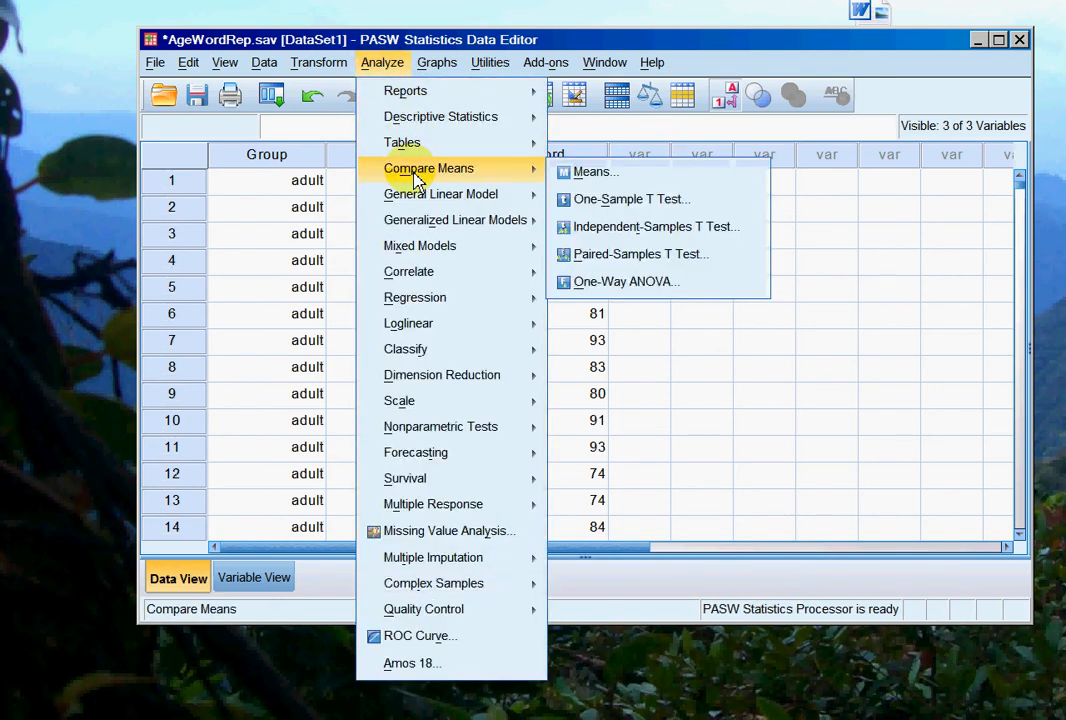
pyautogui.moveTo(595, 171)
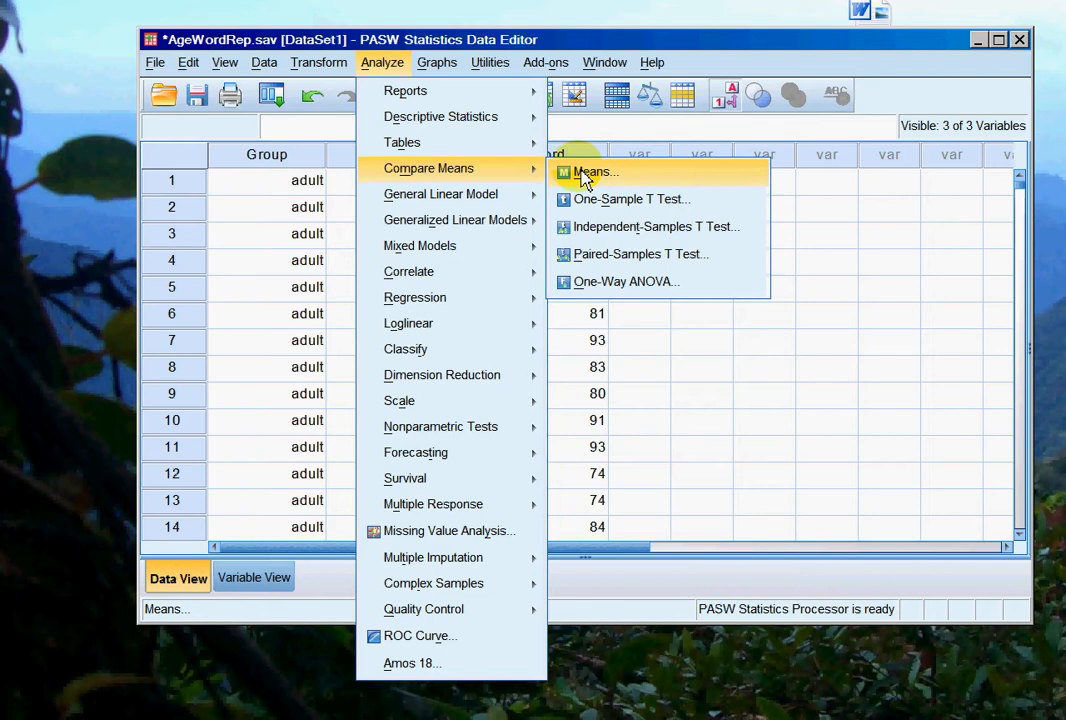
pyautogui.moveTo(656, 226)
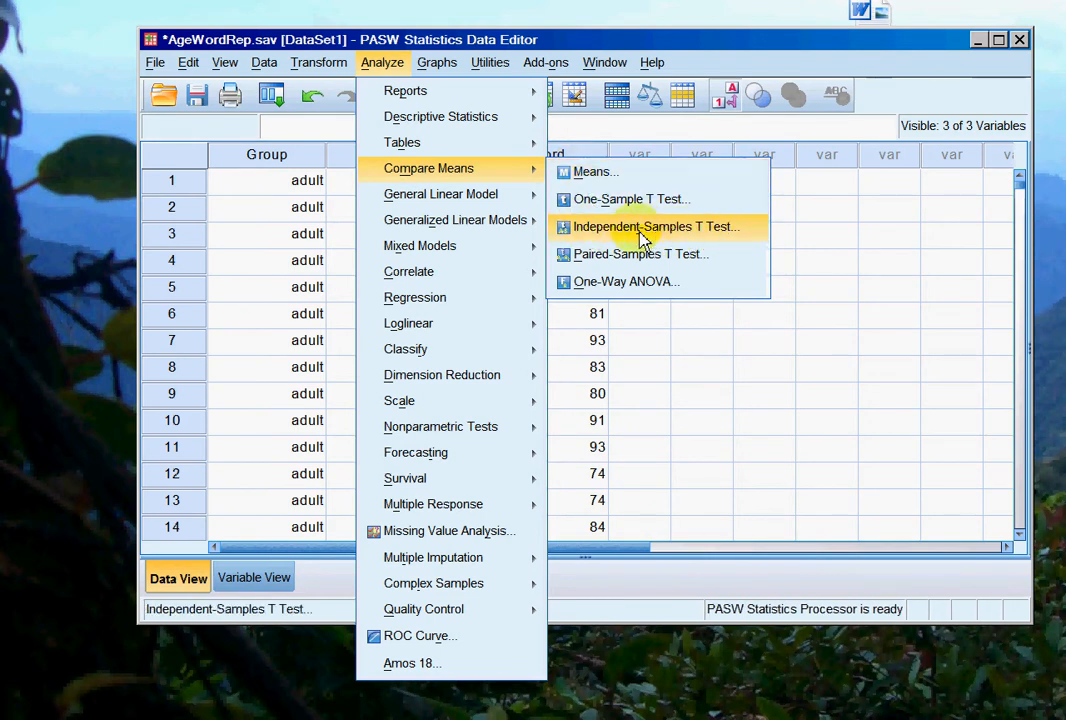
pyautogui.click(655, 226)
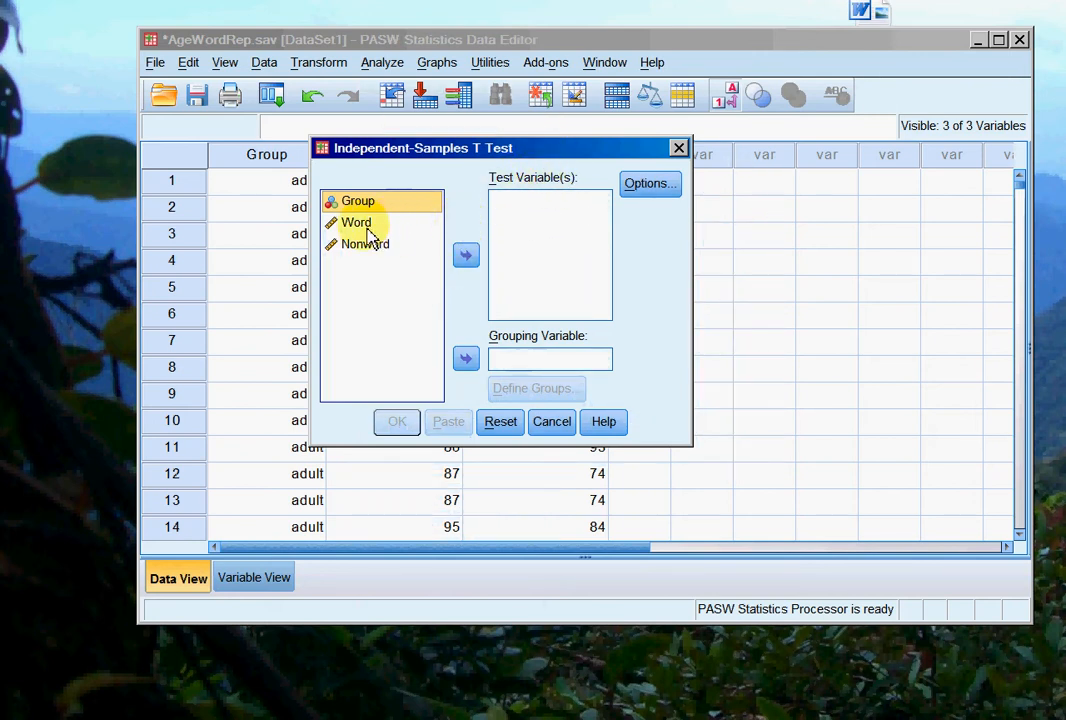
pyautogui.click(465, 255)
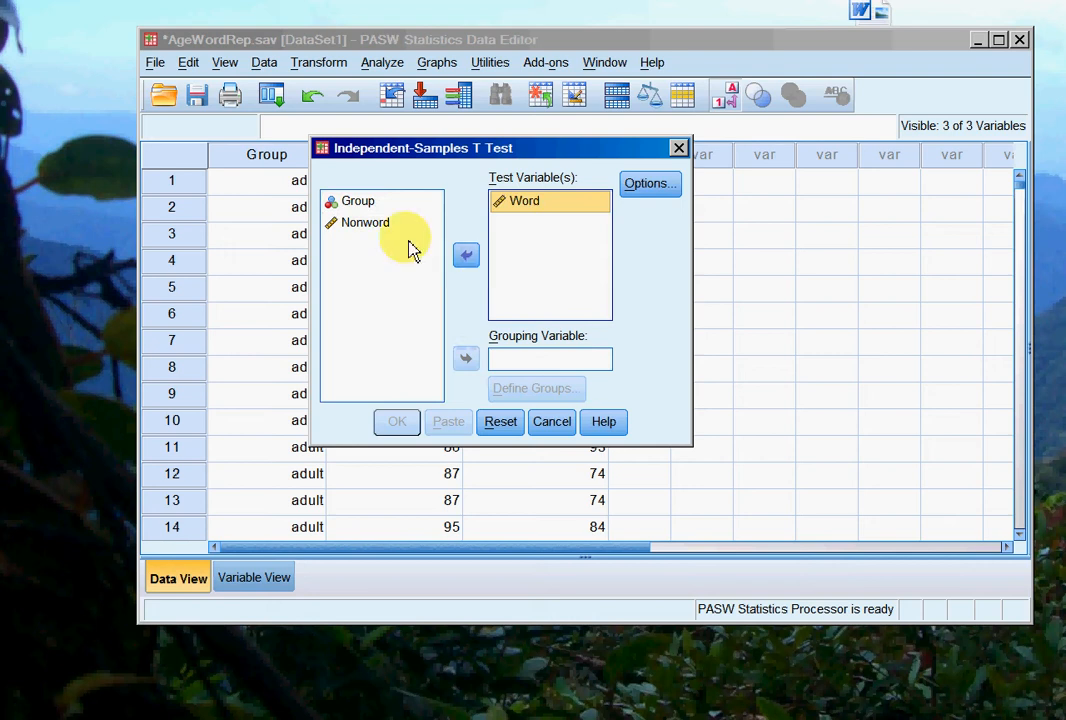
pyautogui.click(357, 201)
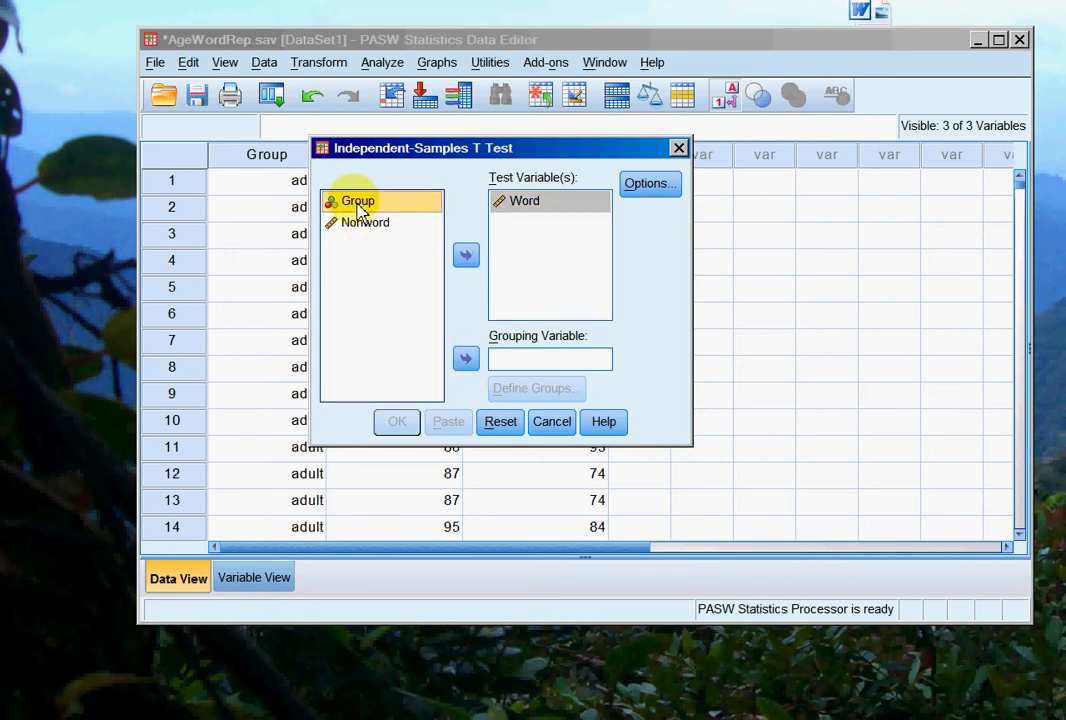
pyautogui.moveTo(462, 320)
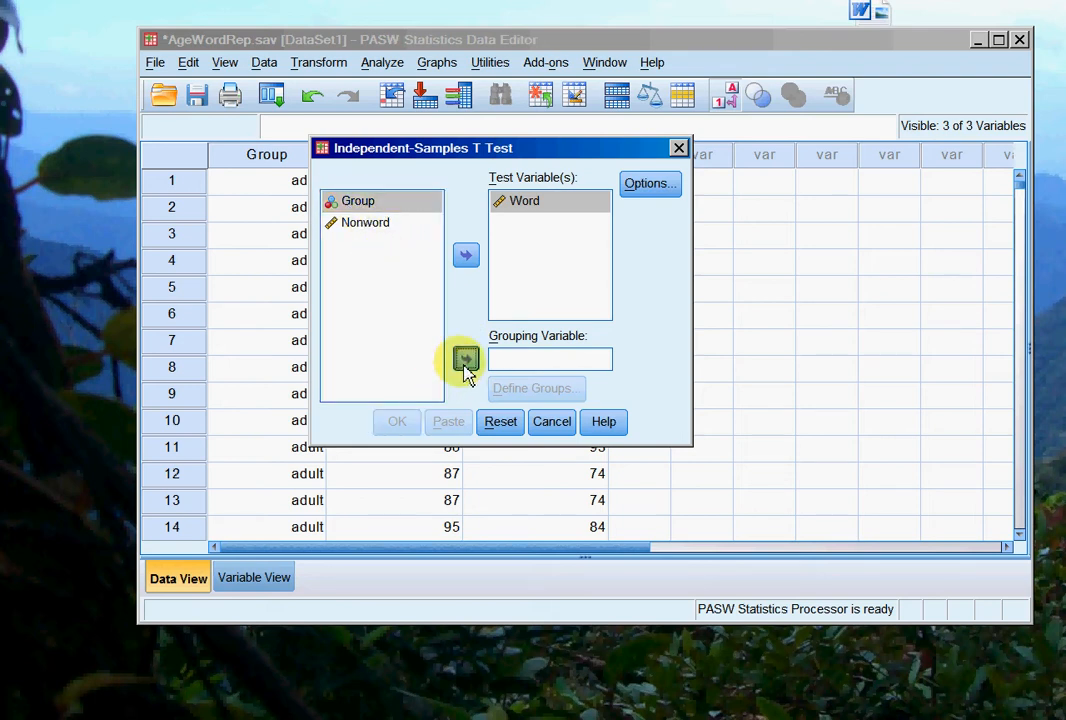
pyautogui.click(465, 359)
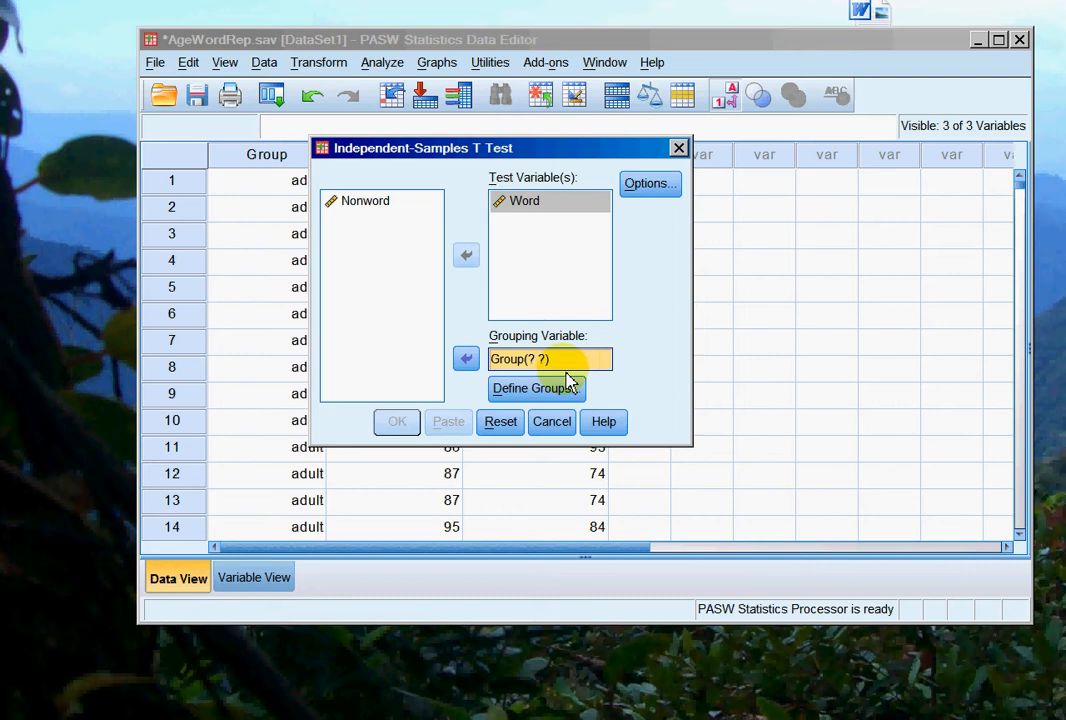
pyautogui.moveTo(628, 345)
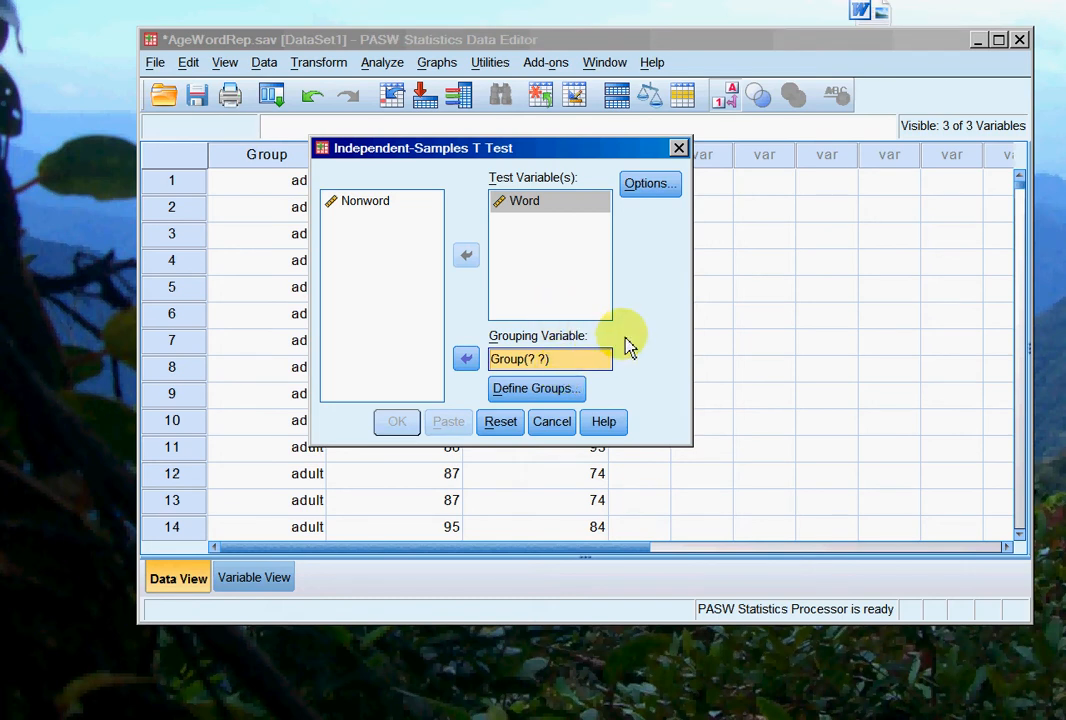
# - Define the t-test groups as Group 1 = 1 and Group 2 = 2
pyautogui.click(534, 388)
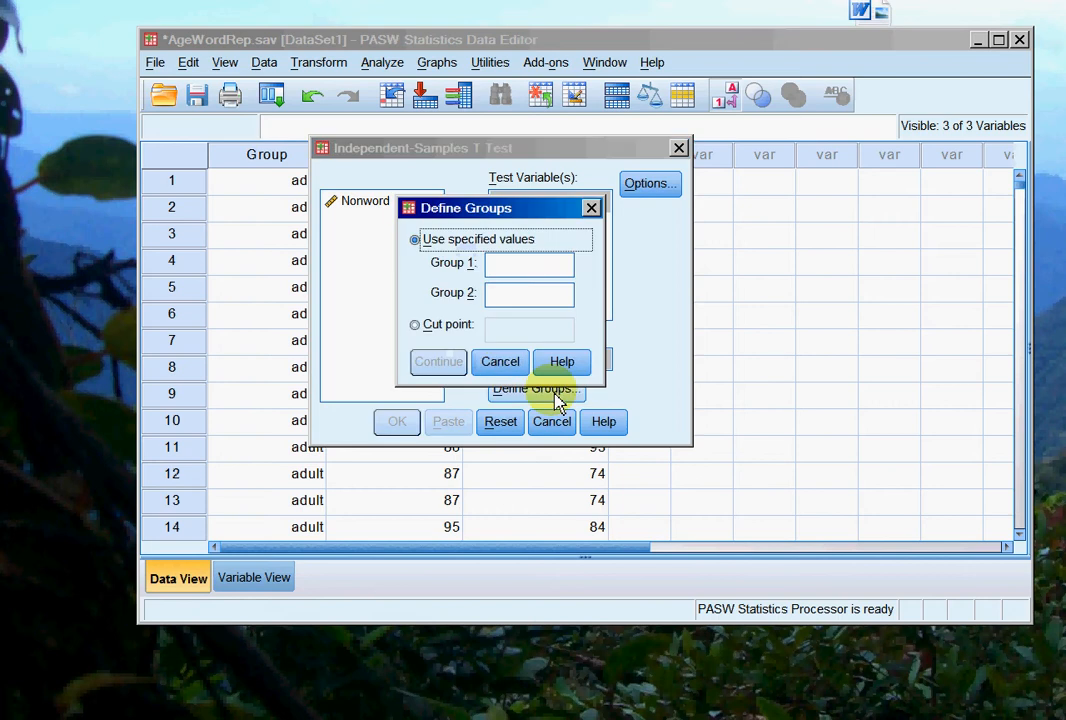
pyautogui.write('1')
pyautogui.click(529, 293)
pyautogui.write('2')
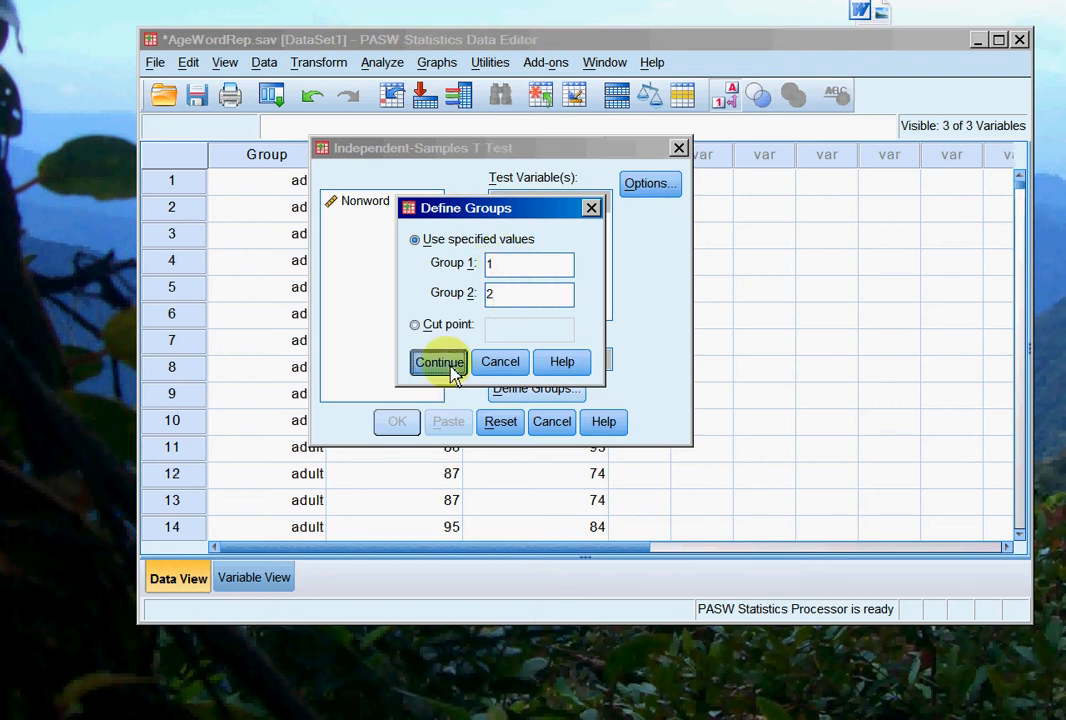
pyautogui.click(440, 362)
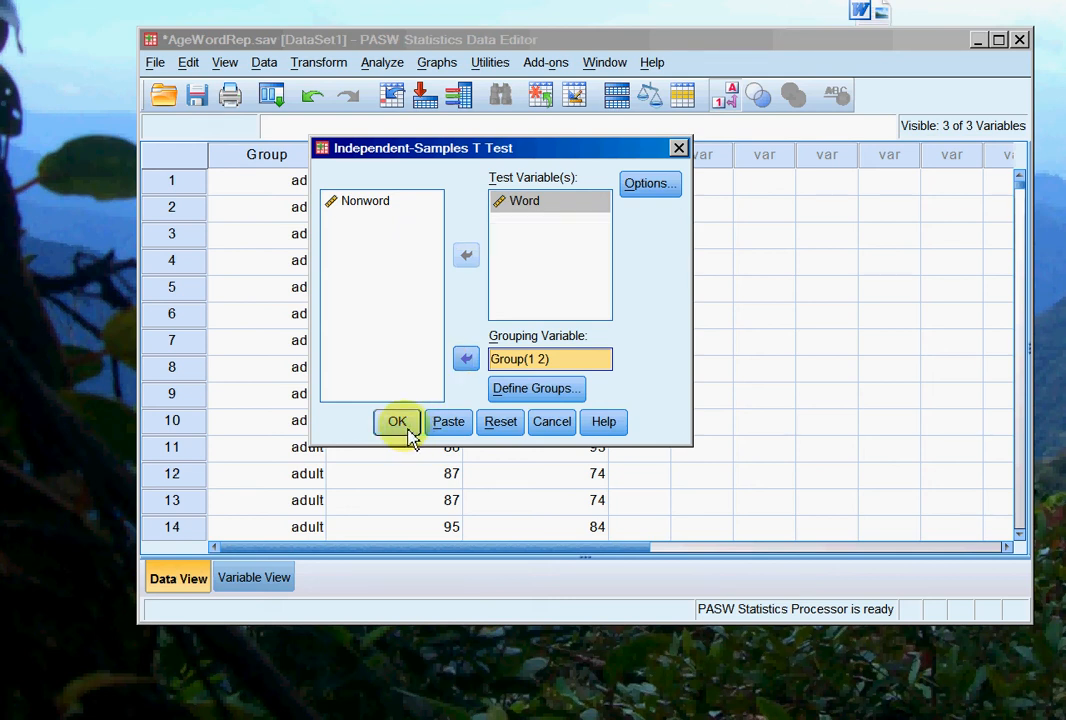
# - Run the t-test and retitle it 'Independent samples t-test for age (adult/older adult) on word repetition'
pyautogui.click(397, 421)
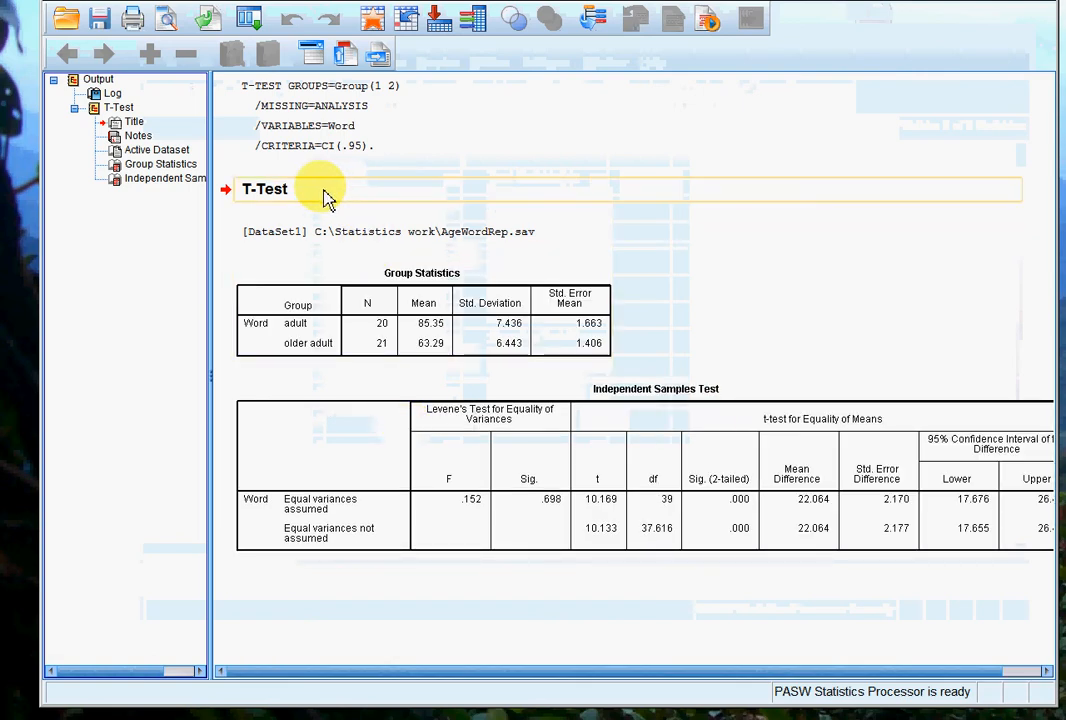
pyautogui.doubleClick(265, 189)
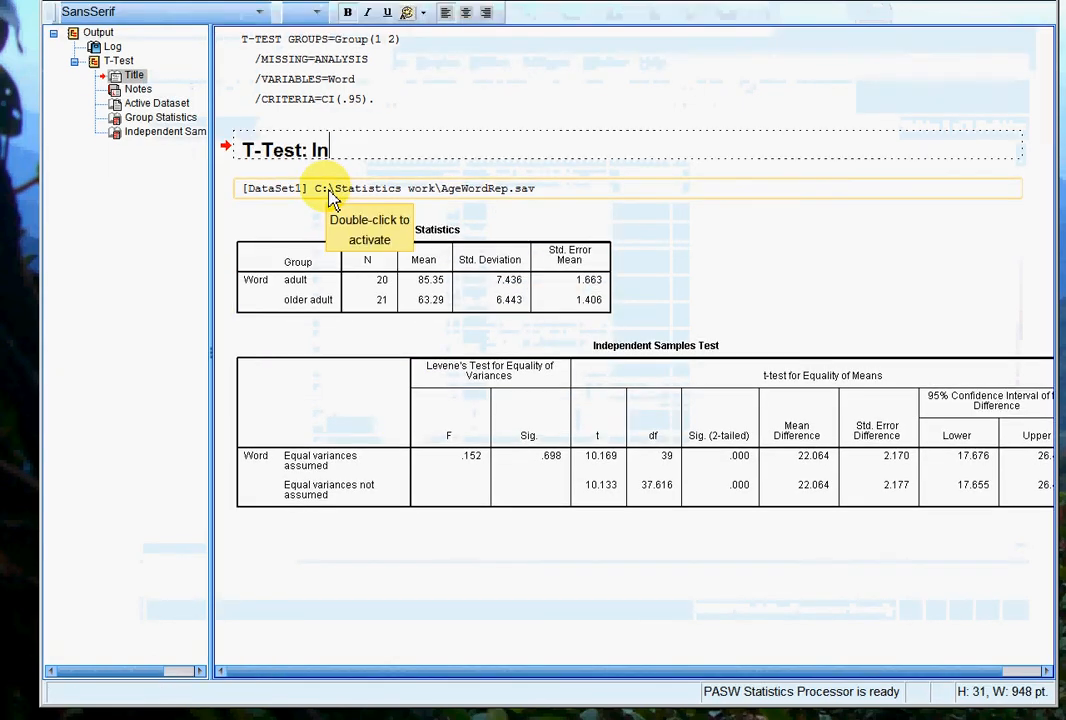
pyautogui.write('dependent samples t-test')
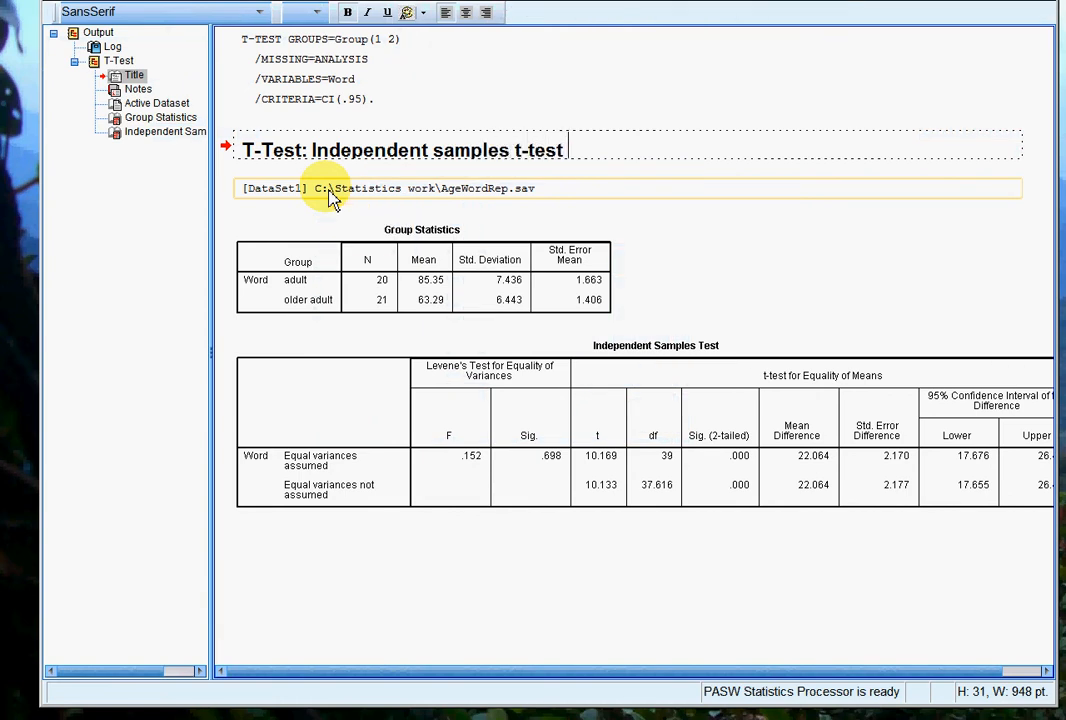
pyautogui.write('for age (adult/')
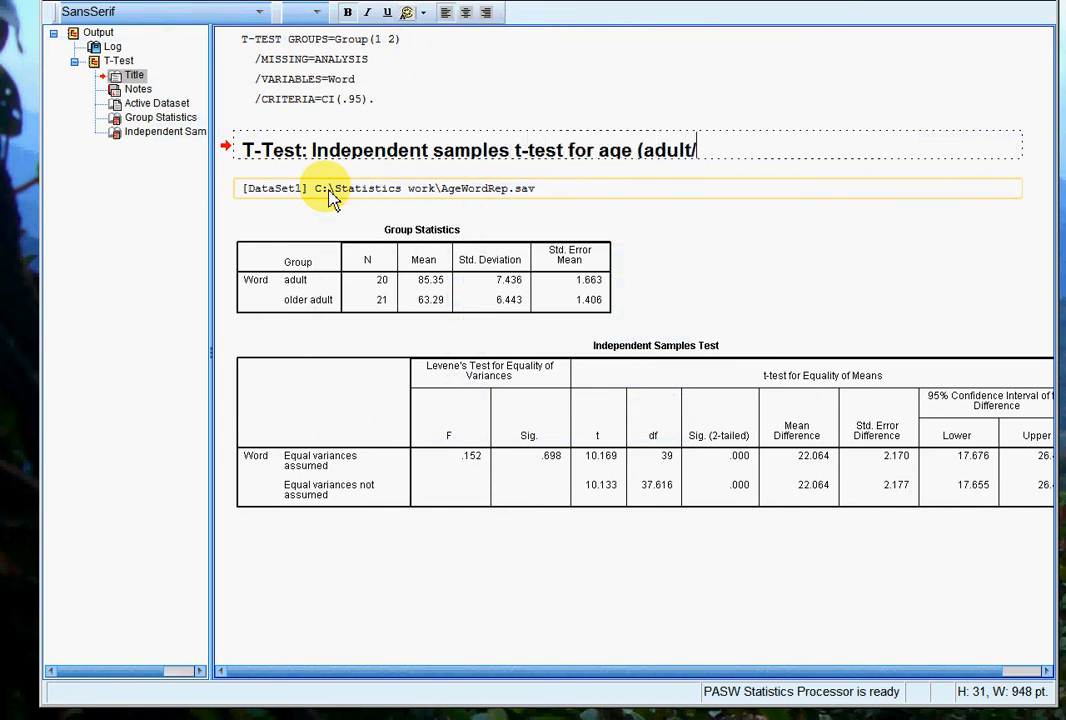
pyautogui.write('older adult)')
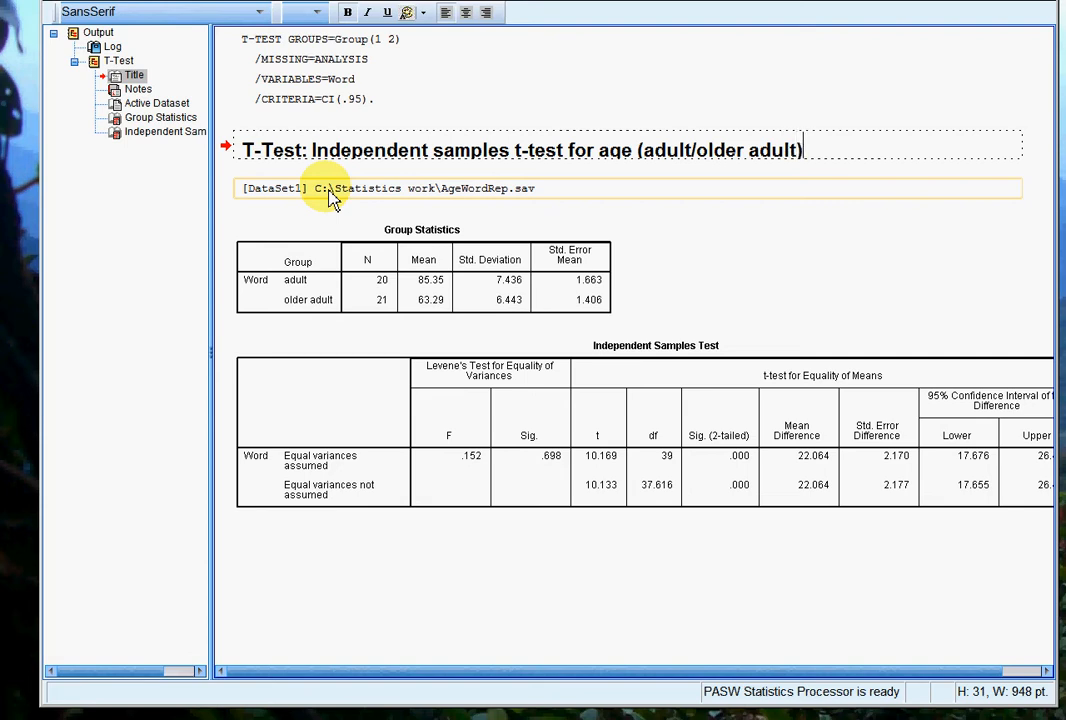
pyautogui.write('on word repe')
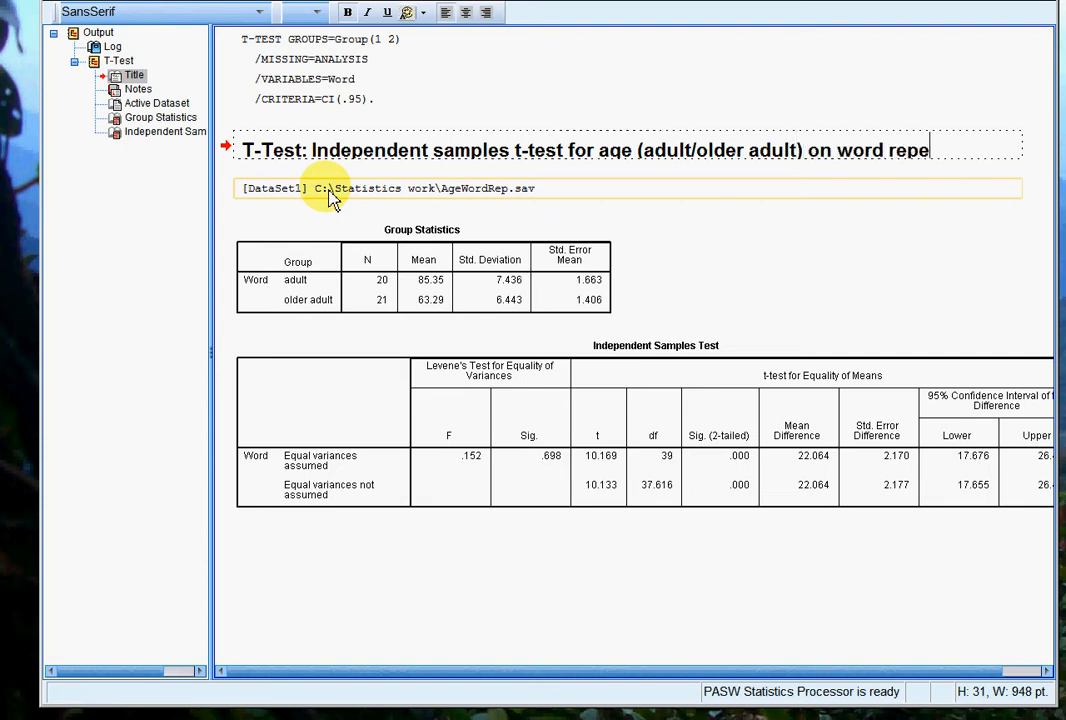
pyautogui.click(140, 178)
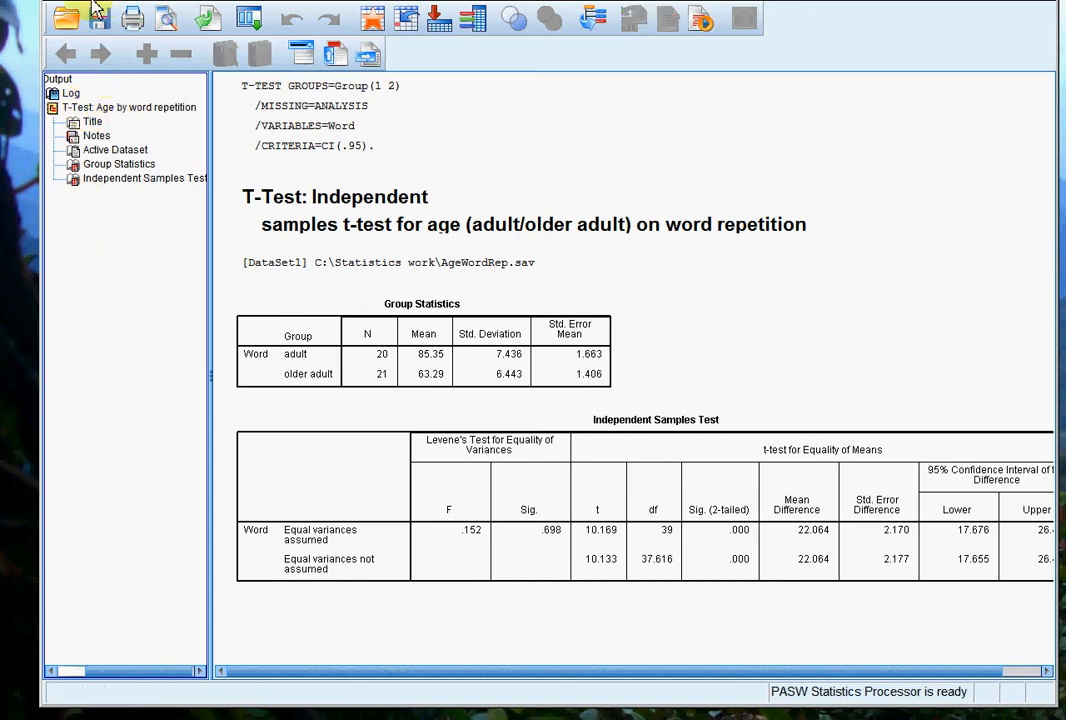
# - Save the output as CompareTwoGroups_OneIV.spv in C:\Statistics work
pyautogui.click(45, 47)
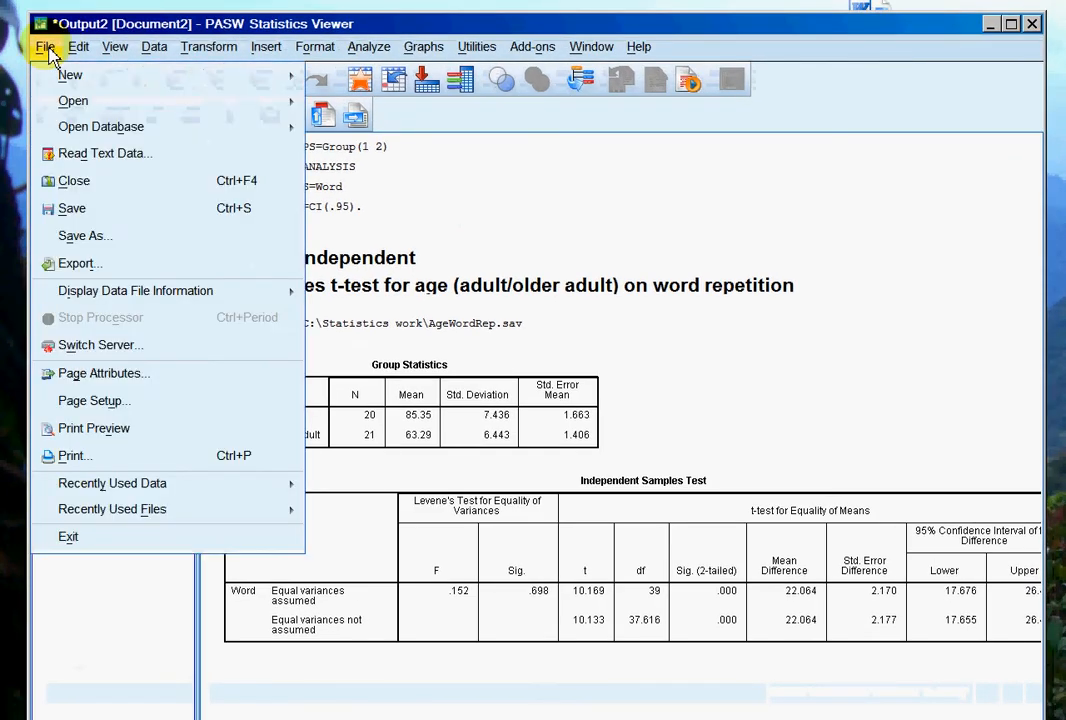
pyautogui.moveTo(190, 255)
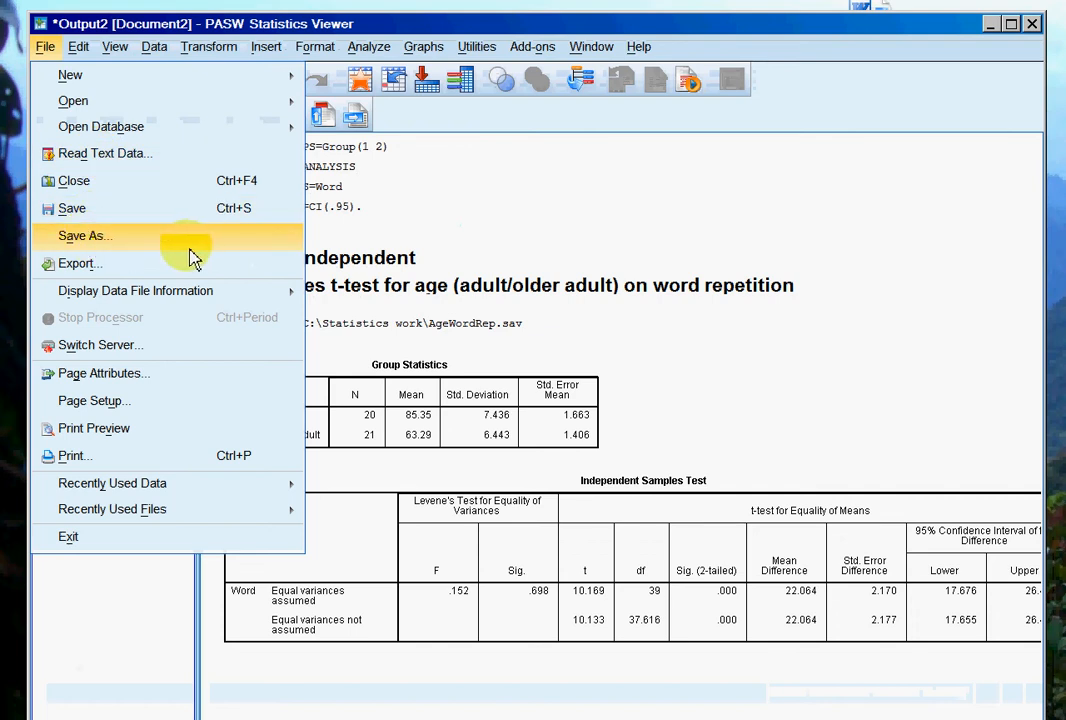
pyautogui.click(85, 235)
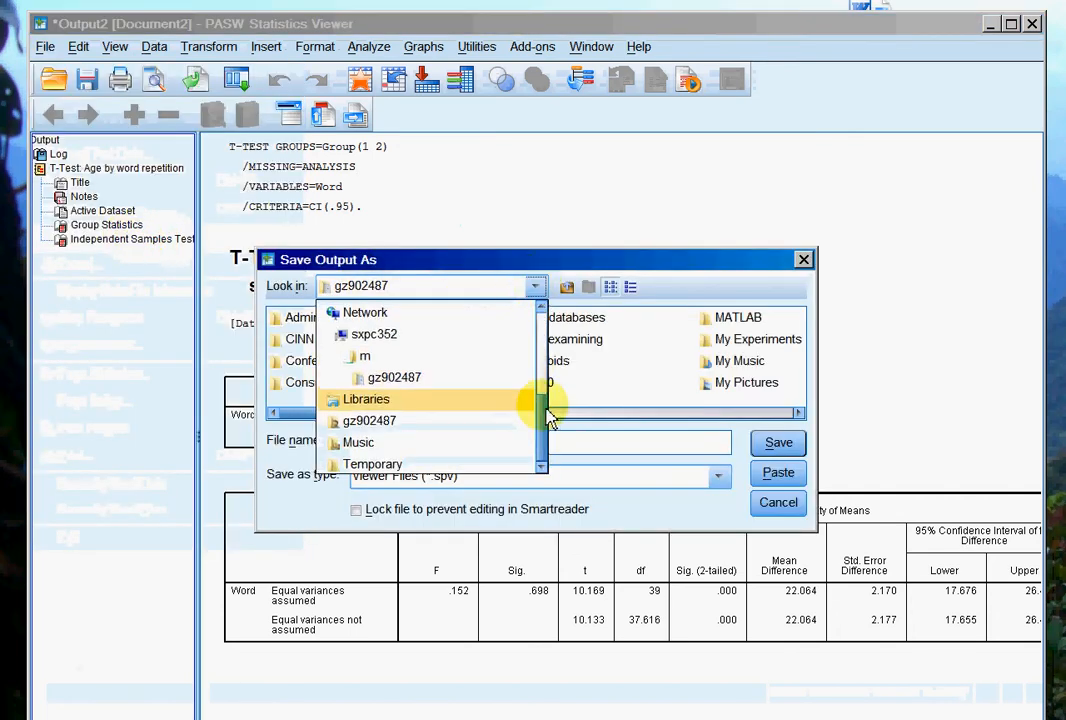
pyautogui.click(430, 286)
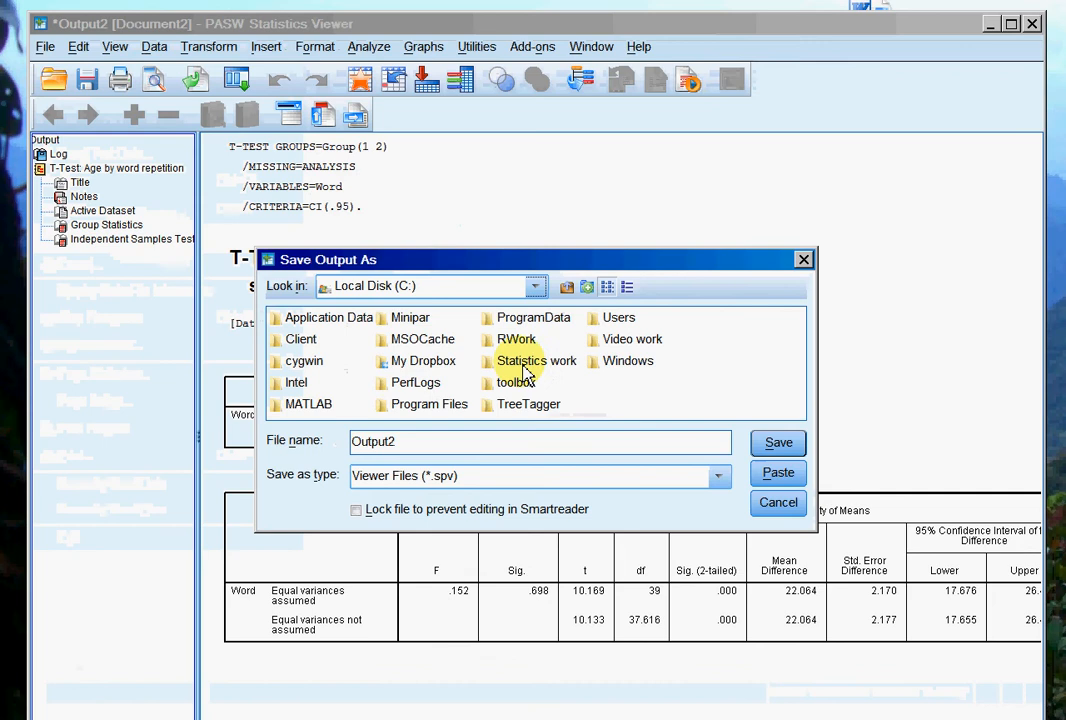
pyautogui.doubleClick(536, 360)
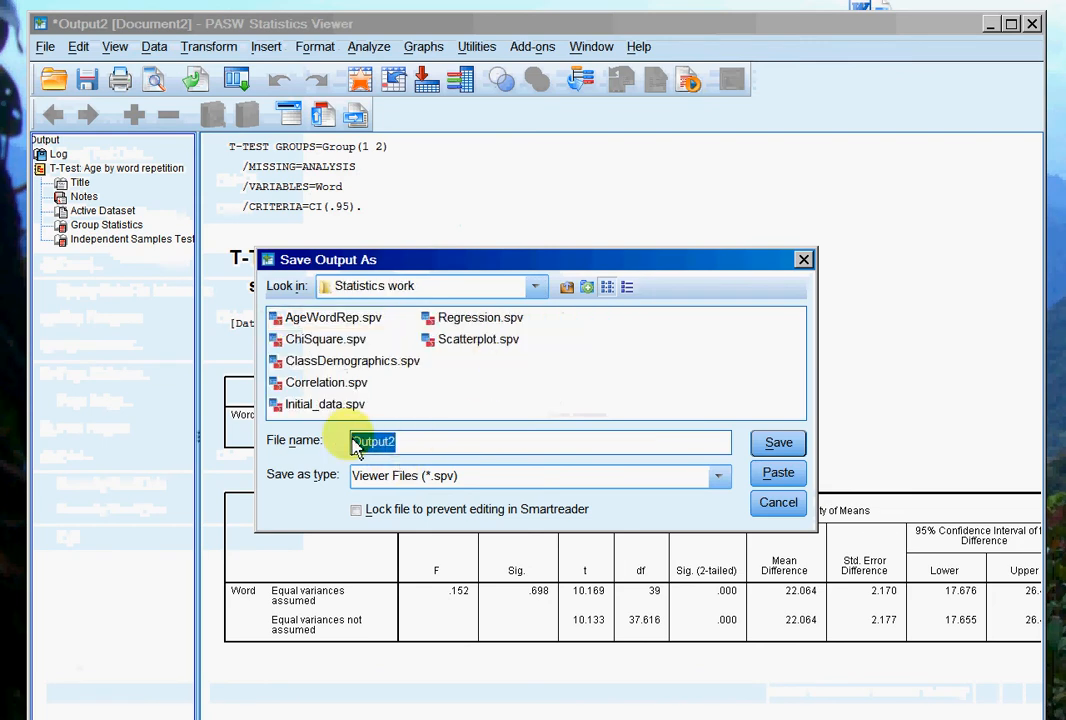
pyautogui.write('Compared')
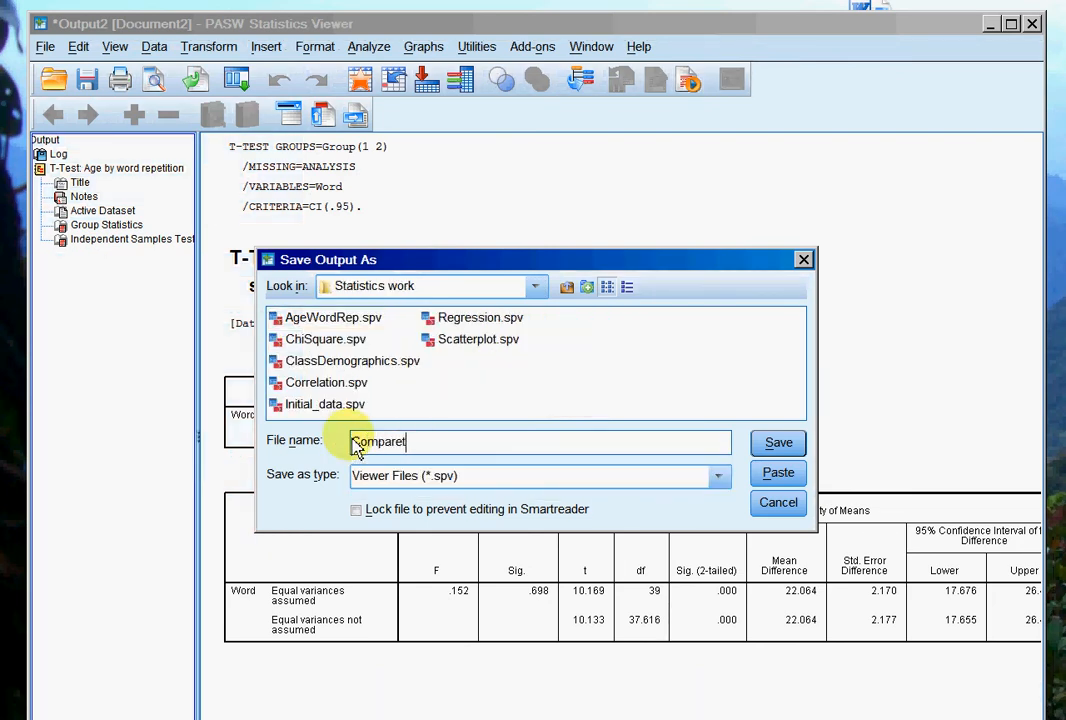
pyautogui.write('TwoGroups_OneIV')
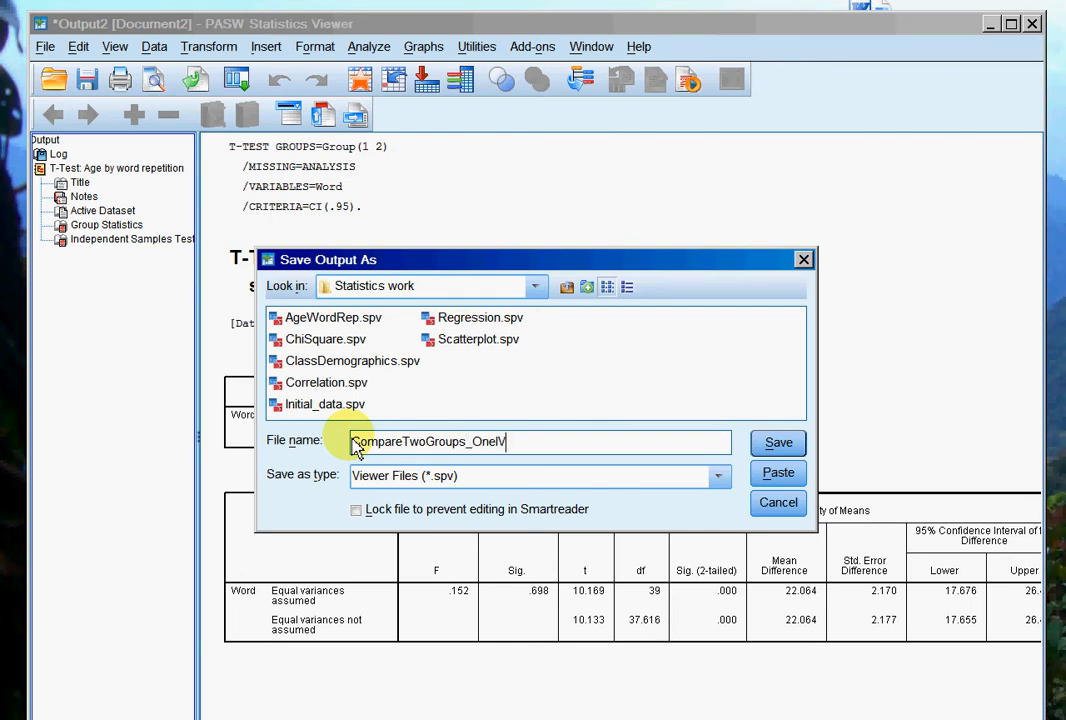
pyautogui.click(778, 442)
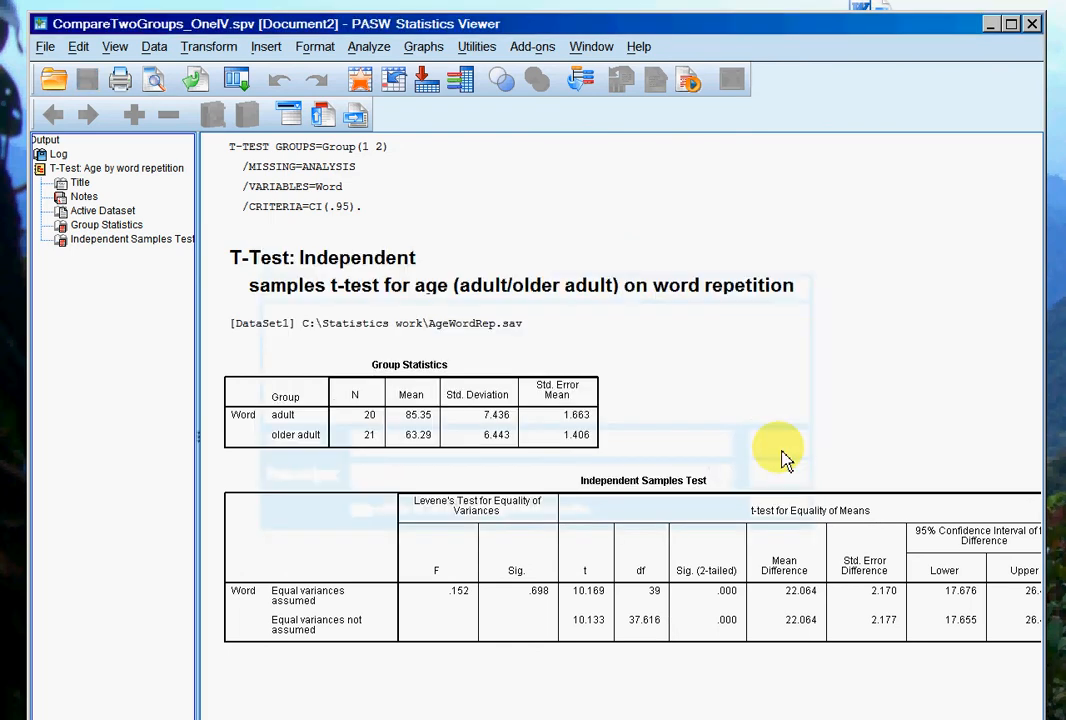
pyautogui.moveTo(453, 40)
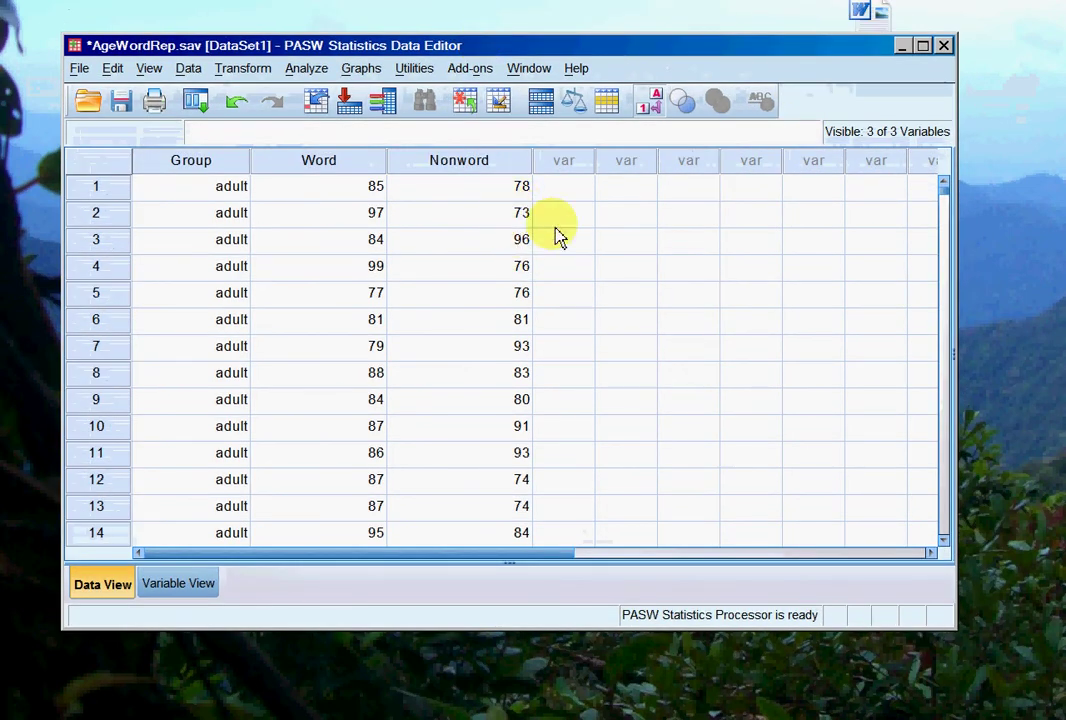
pyautogui.moveTo(428, 187)
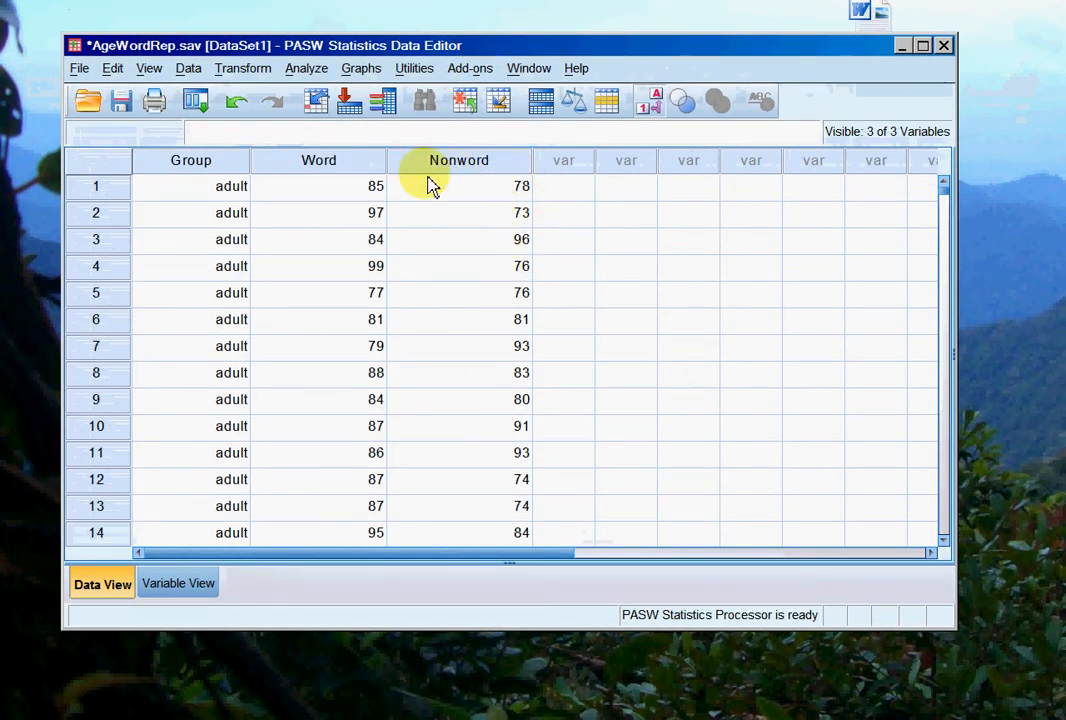
pyautogui.moveTo(458, 248)
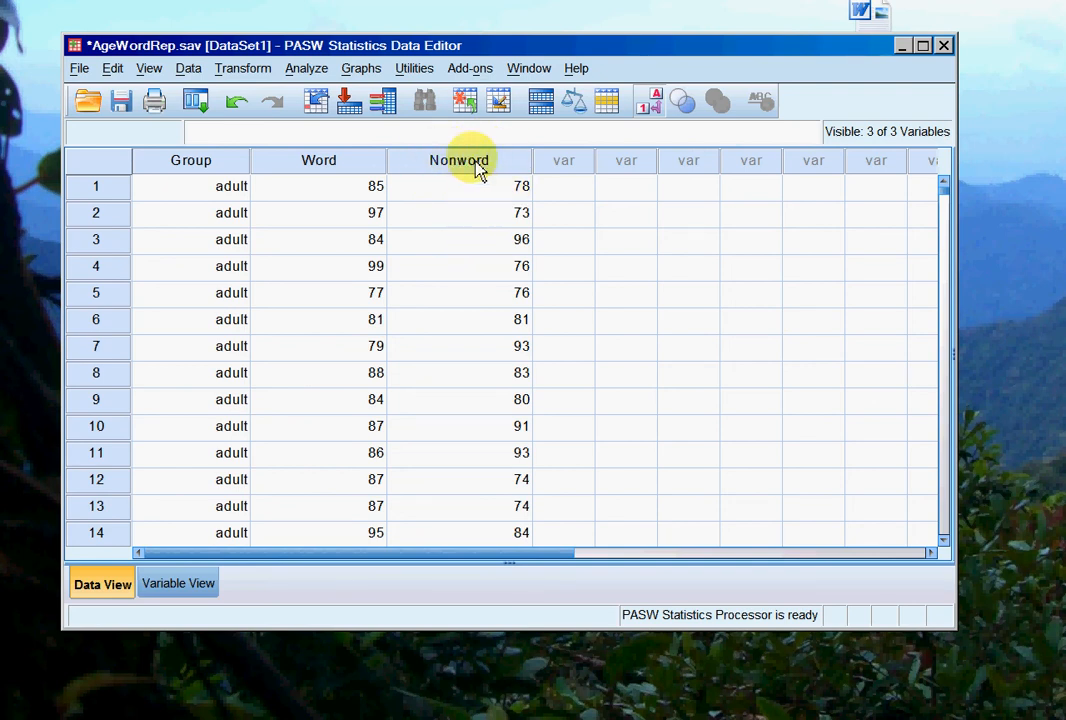
pyautogui.moveTo(472, 197)
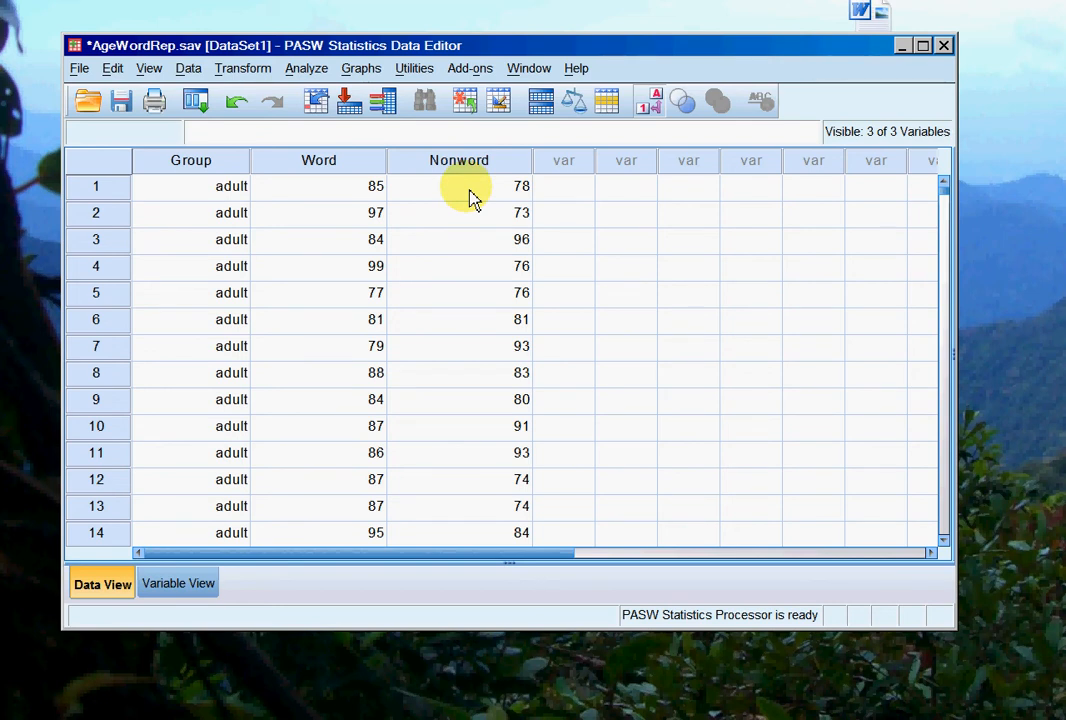
pyautogui.moveTo(307, 68)
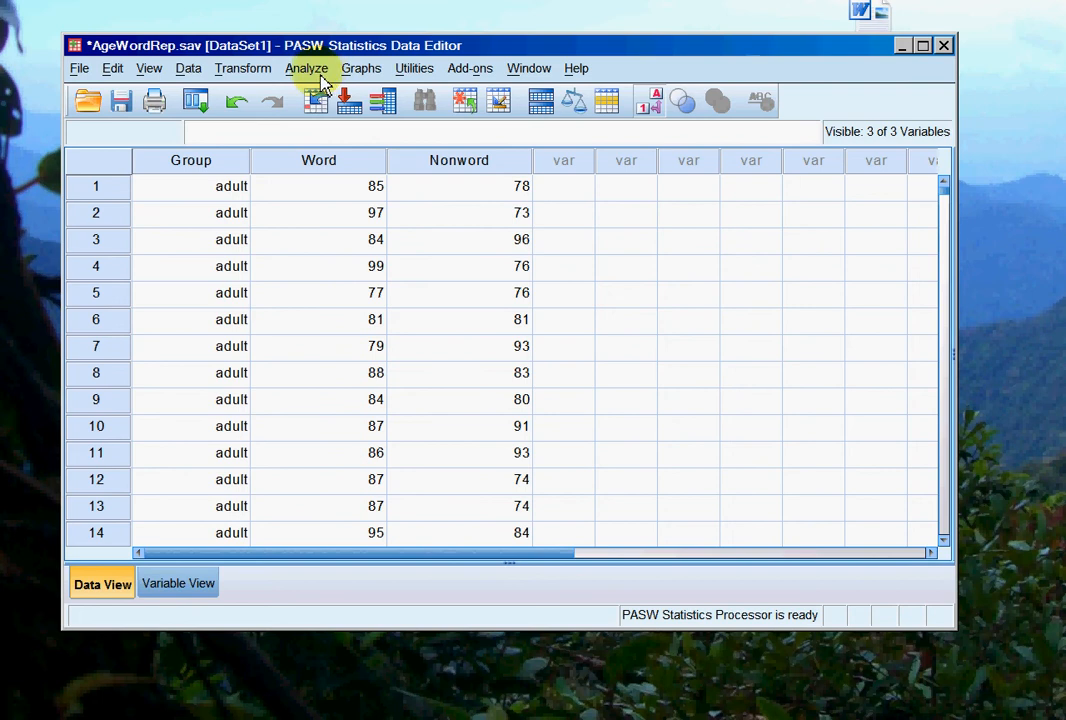
# - Start an Independent Samples nonparametric test with Customize analysis selected, showing the Fields assignments
pyautogui.click(307, 68)
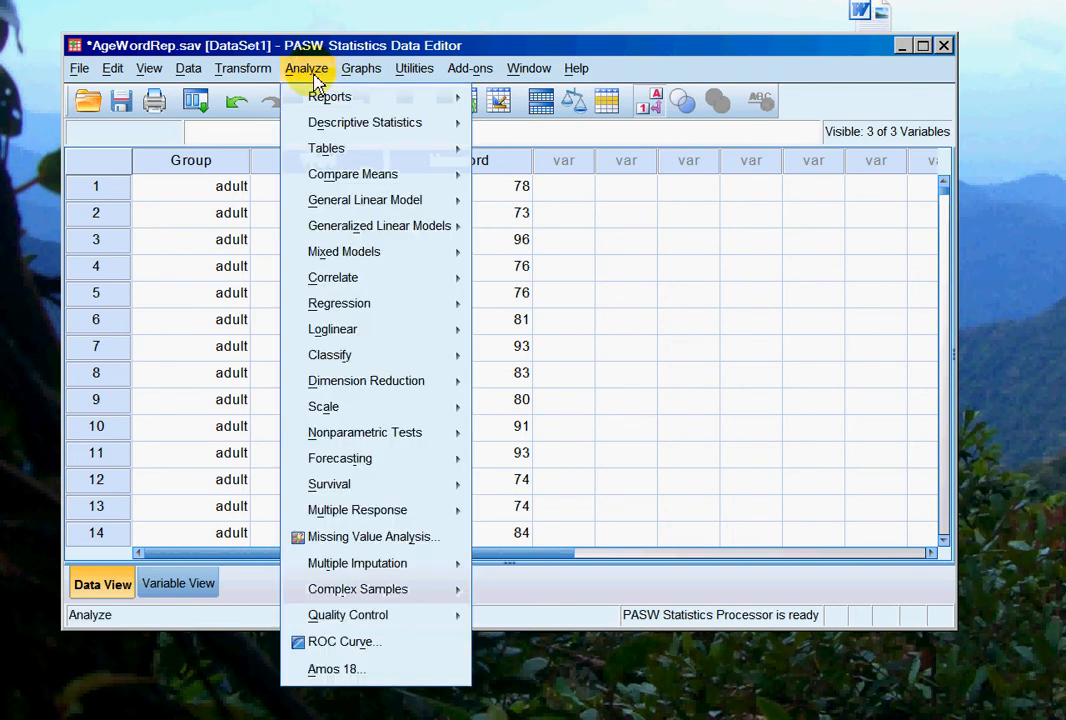
pyautogui.moveTo(375, 406)
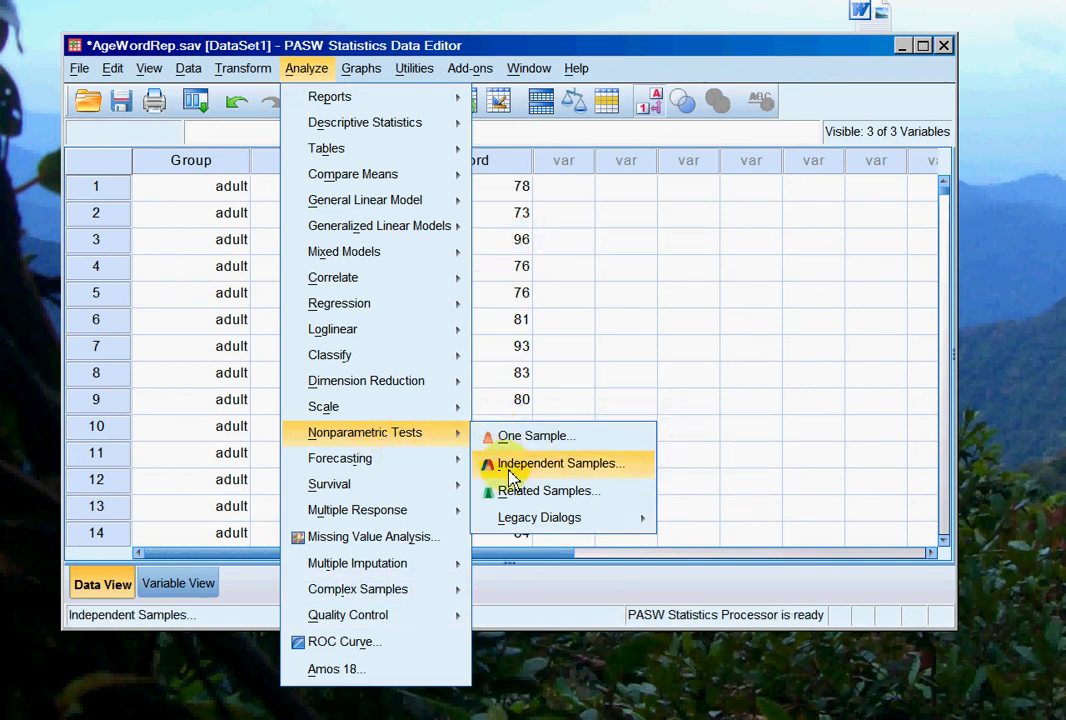
pyautogui.click(559, 463)
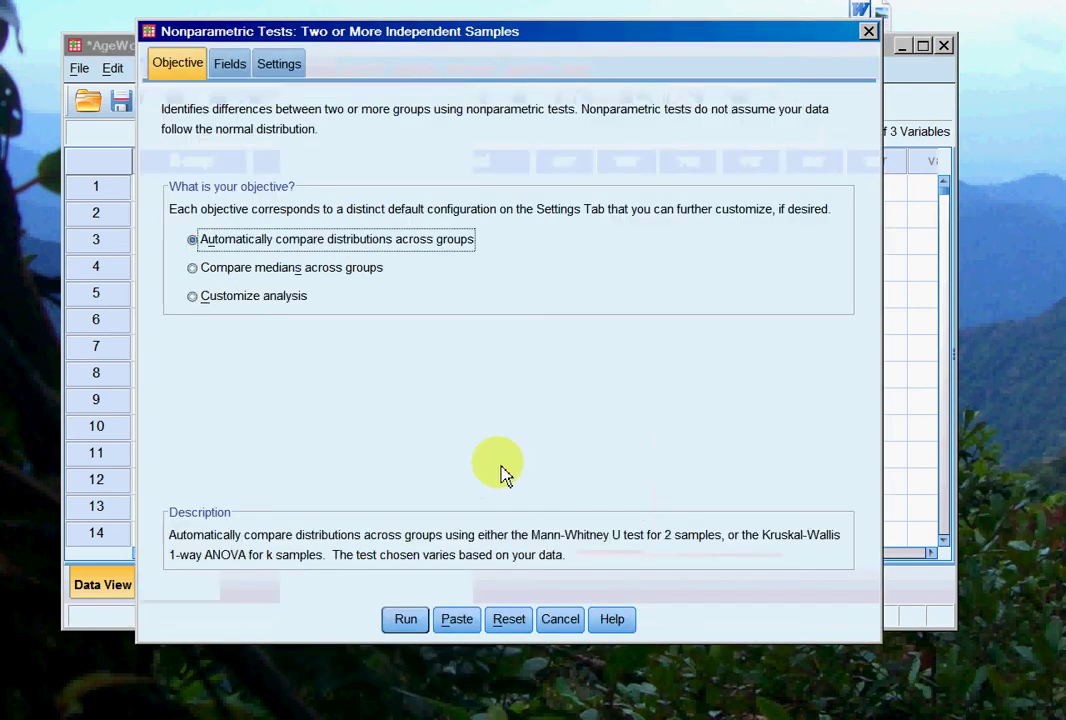
pyautogui.moveTo(300, 398)
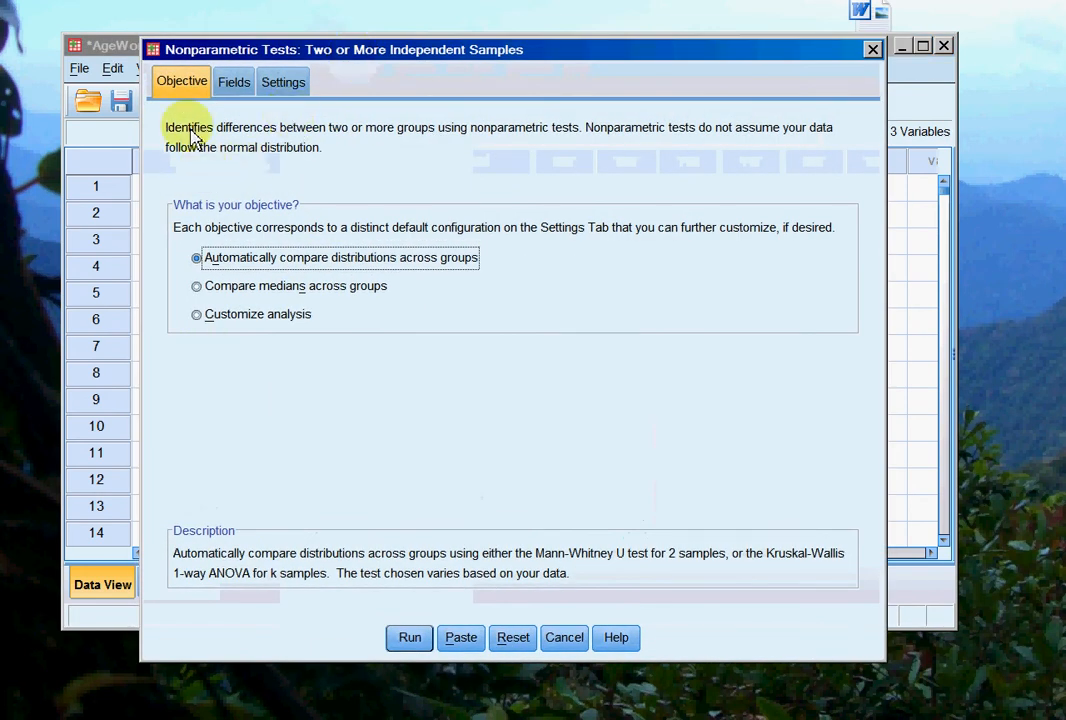
pyautogui.click(197, 314)
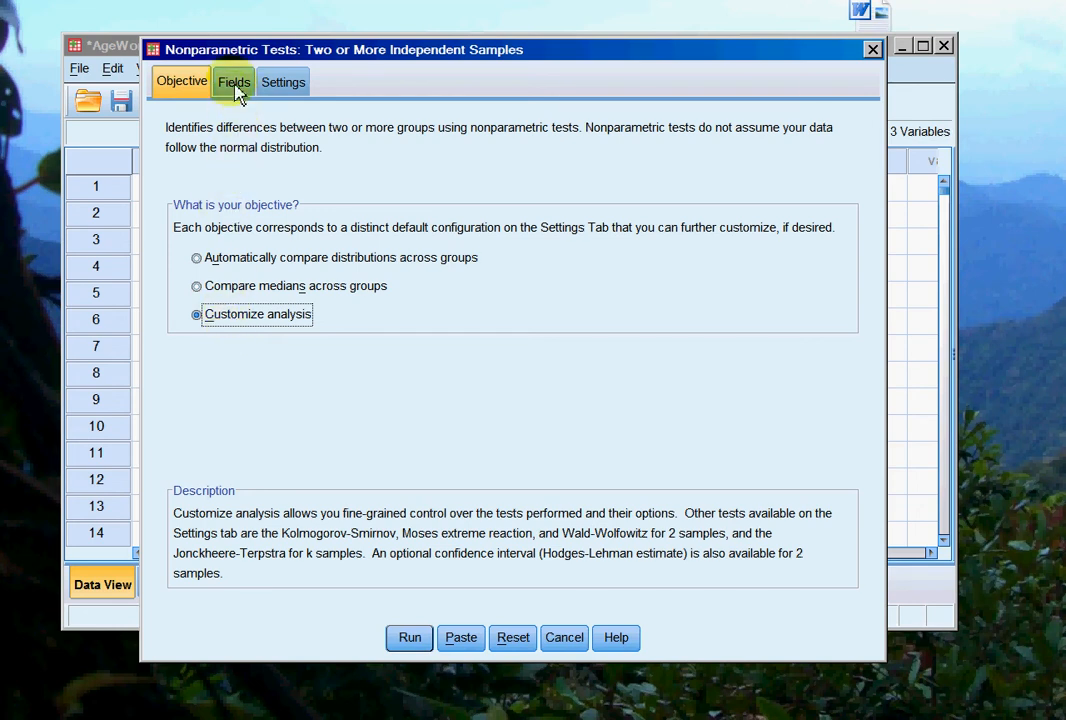
pyautogui.click(233, 82)
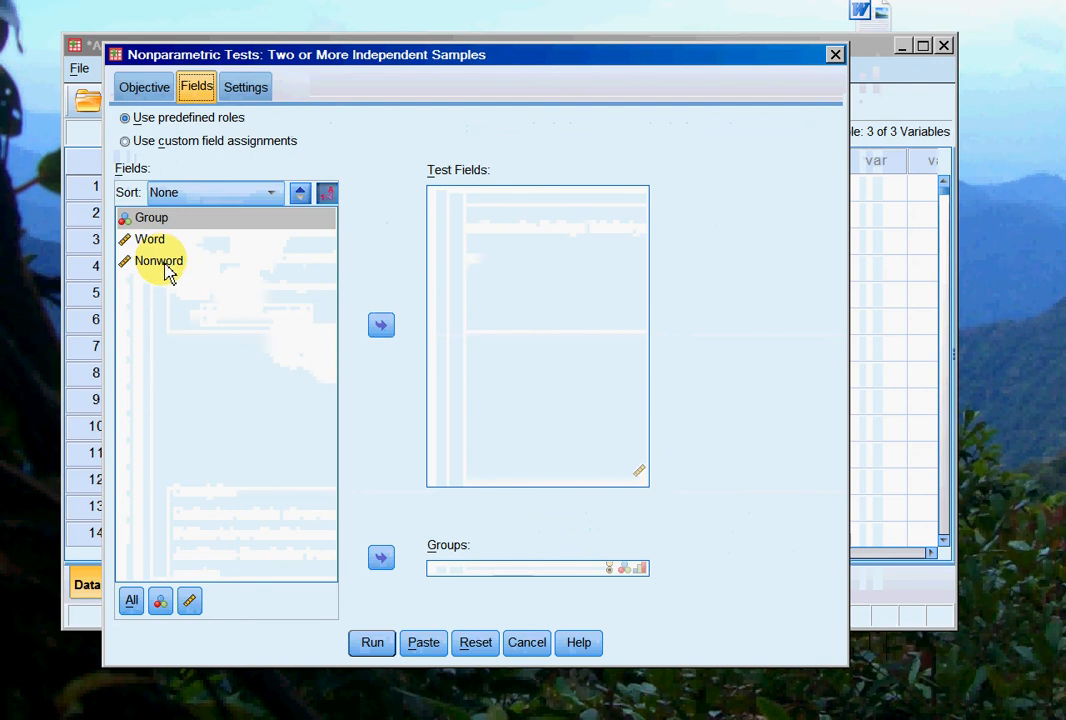
# - Assign Nonword as the test field and Group as the grouping field
pyautogui.click(381, 325)
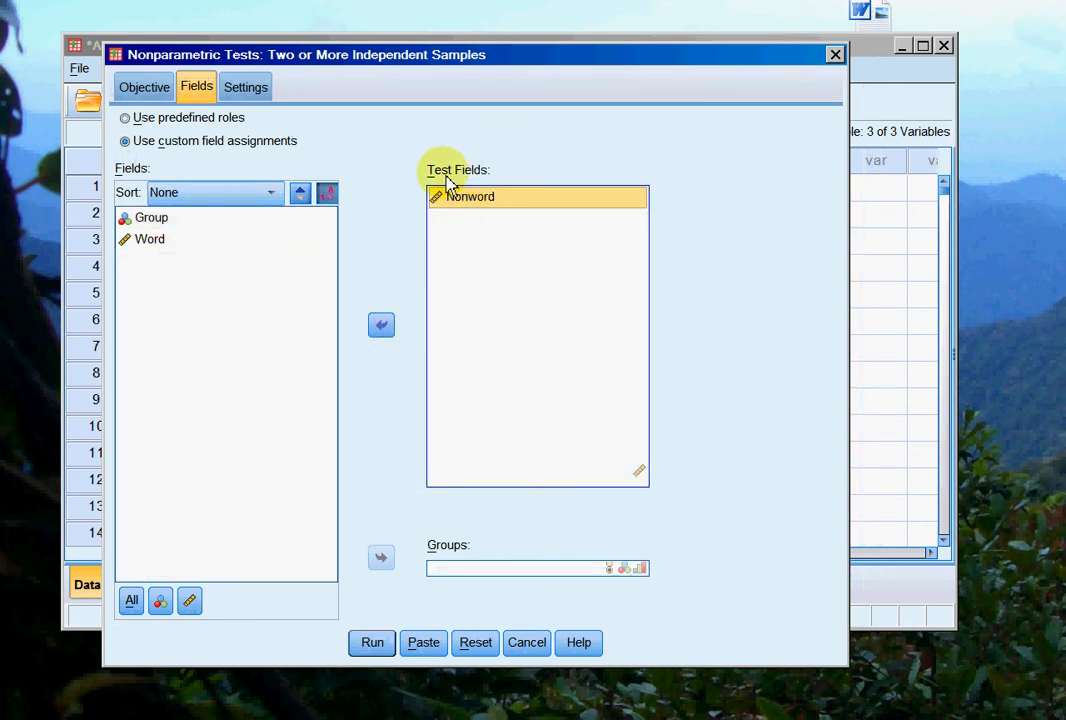
pyautogui.moveTo(347, 318)
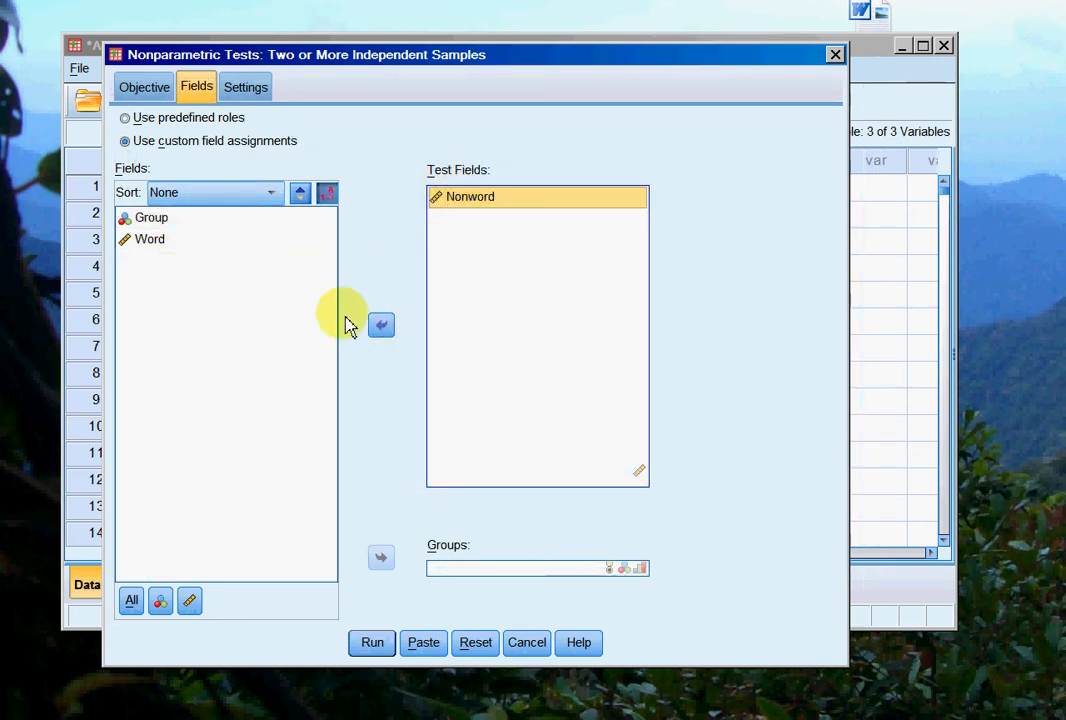
pyautogui.click(151, 217)
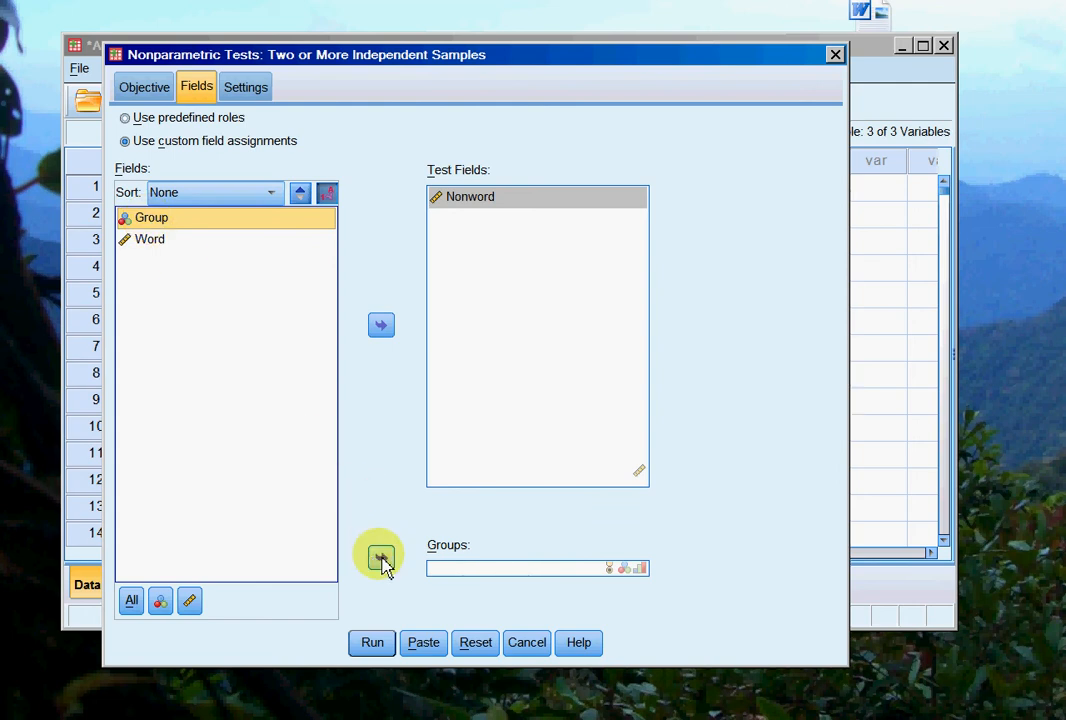
pyautogui.click(380, 557)
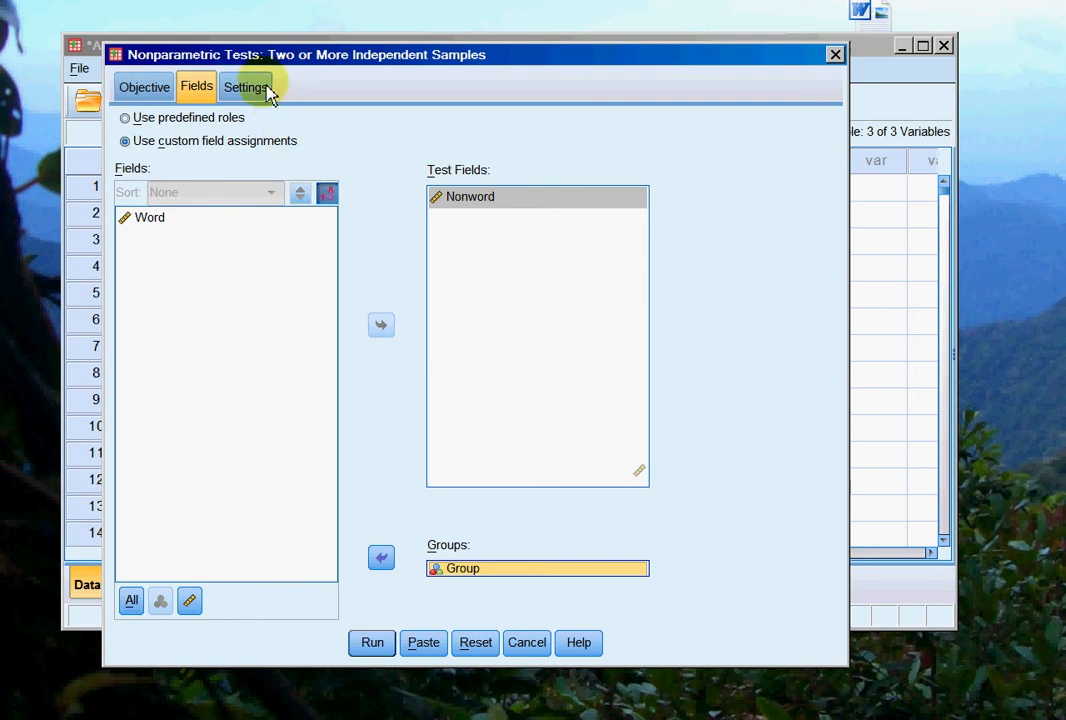
pyautogui.click(245, 87)
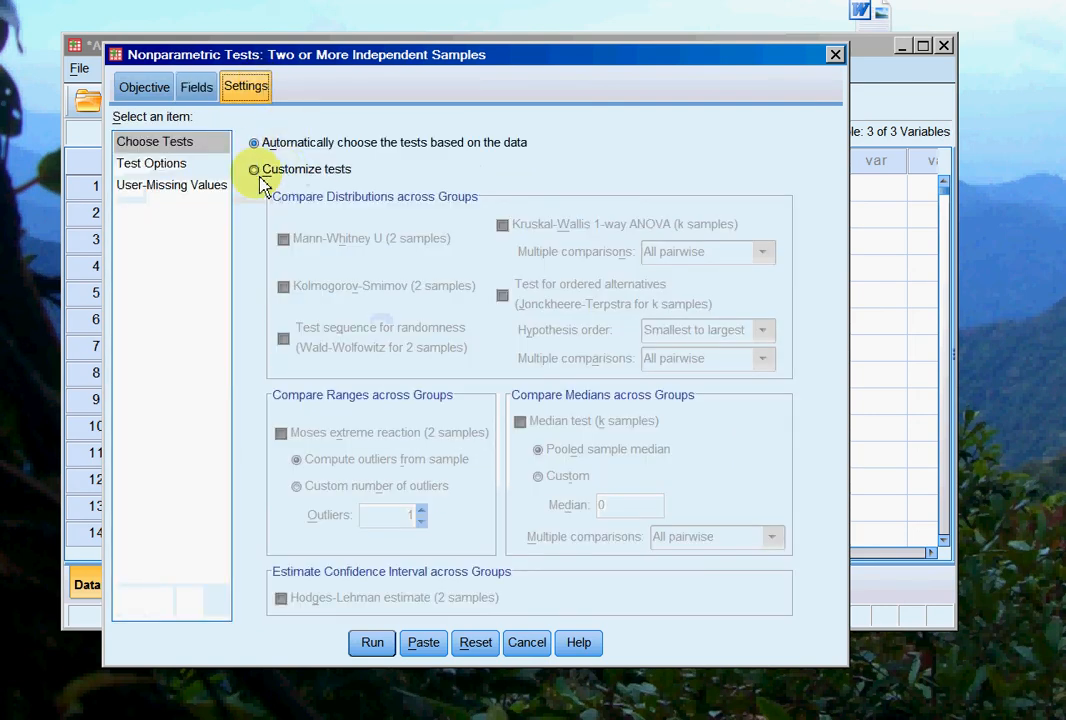
# - Run a customized Mann-Whitney U (2 samples) test on Nonword by Group
pyautogui.click(254, 169)
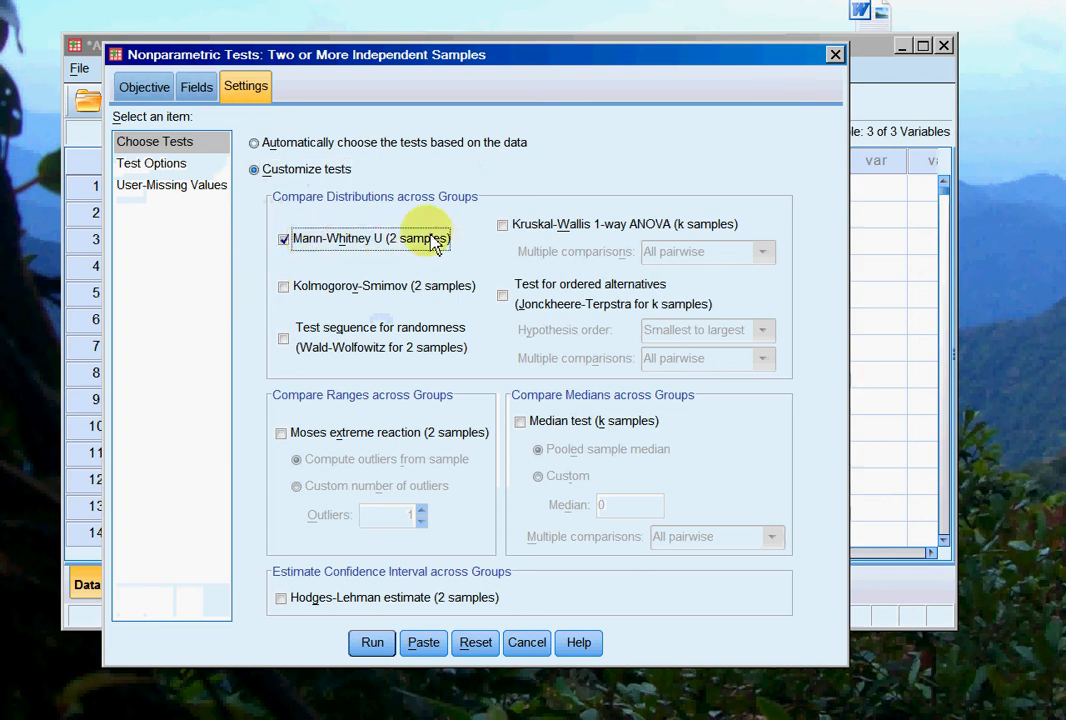
pyautogui.moveTo(283, 665)
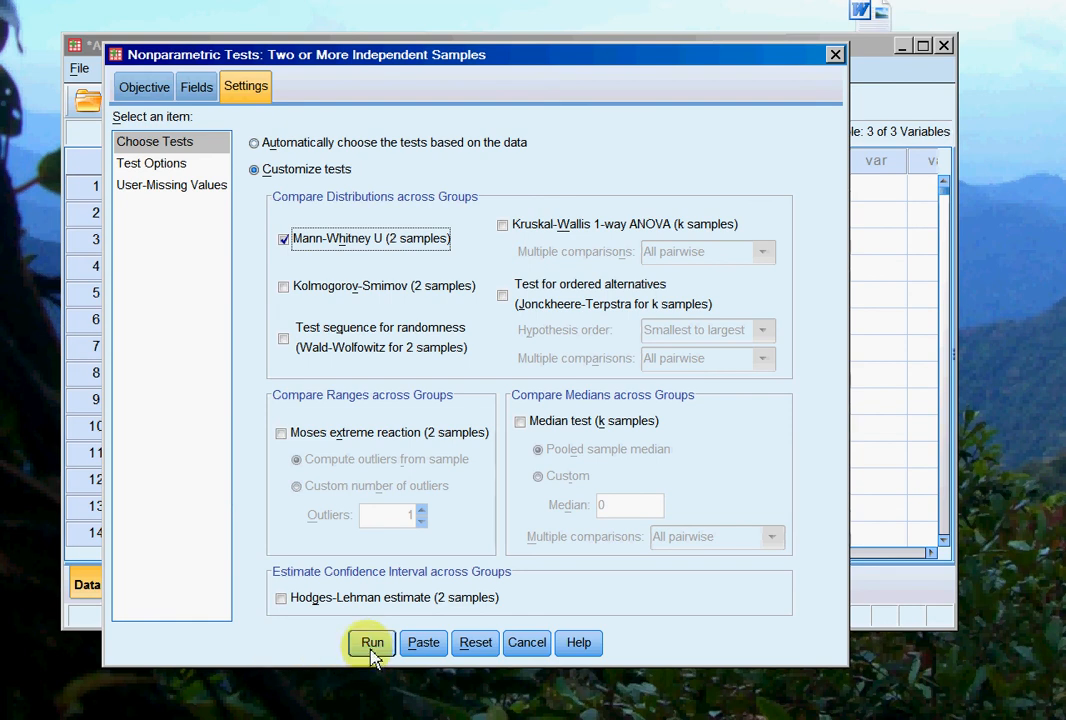
pyautogui.click(371, 642)
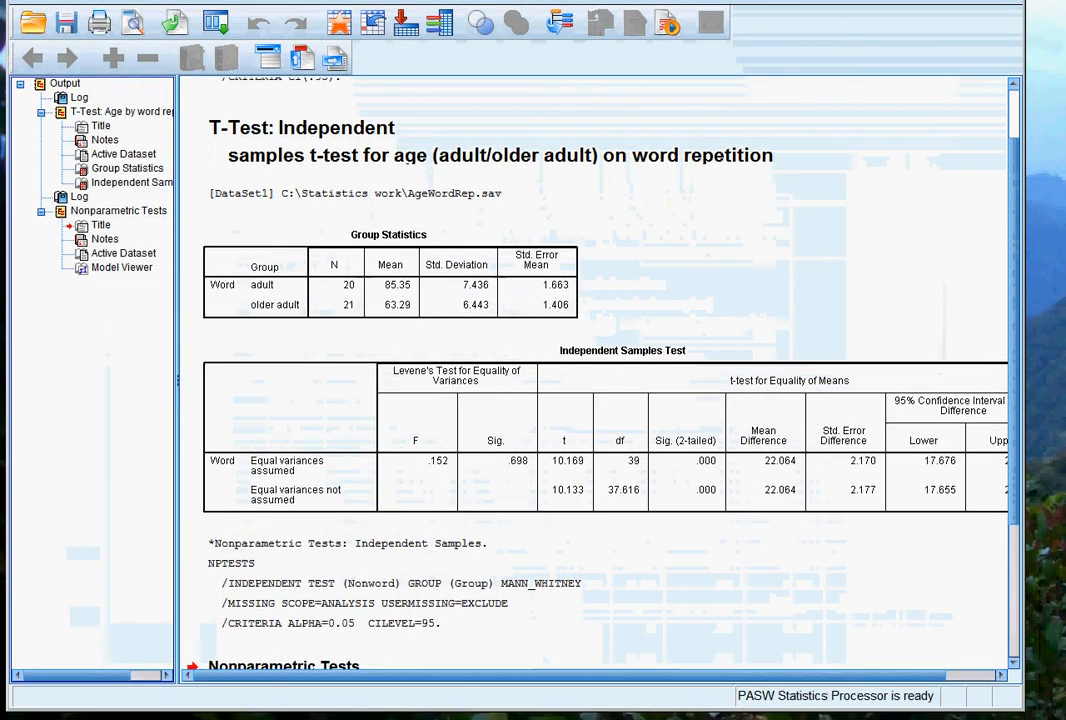
# - Retitle the Nonparametric Tests heading to 'MWU for Age (Adult/older adult) and nonword rep score'
pyautogui.scroll(-3)
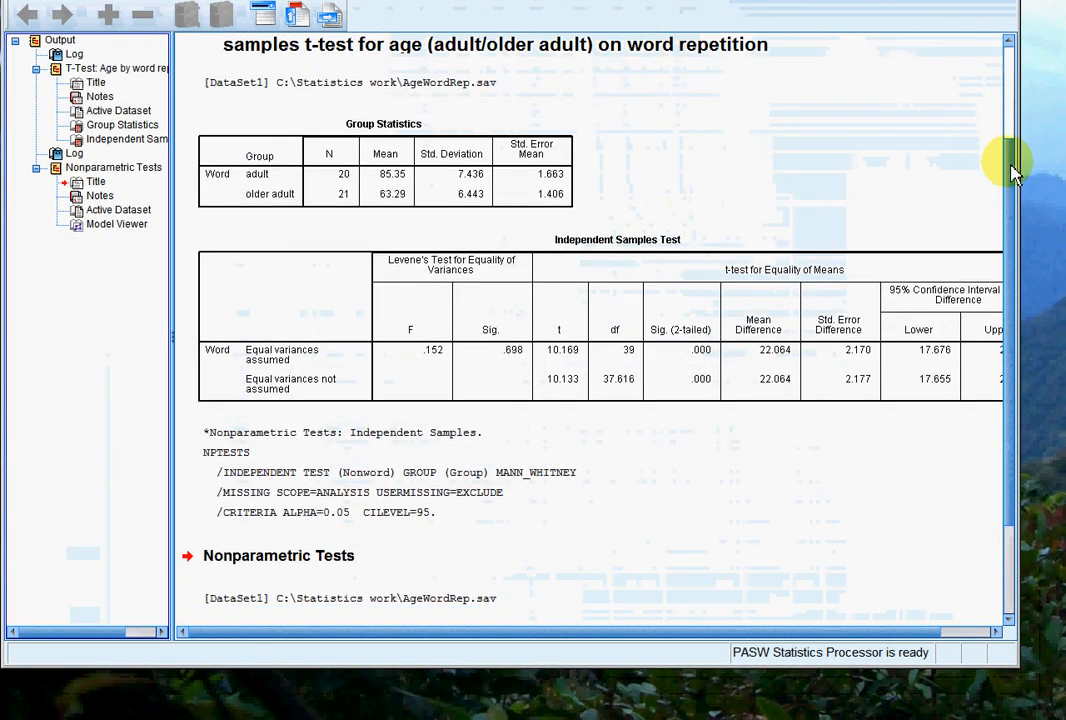
pyautogui.scroll(-3)
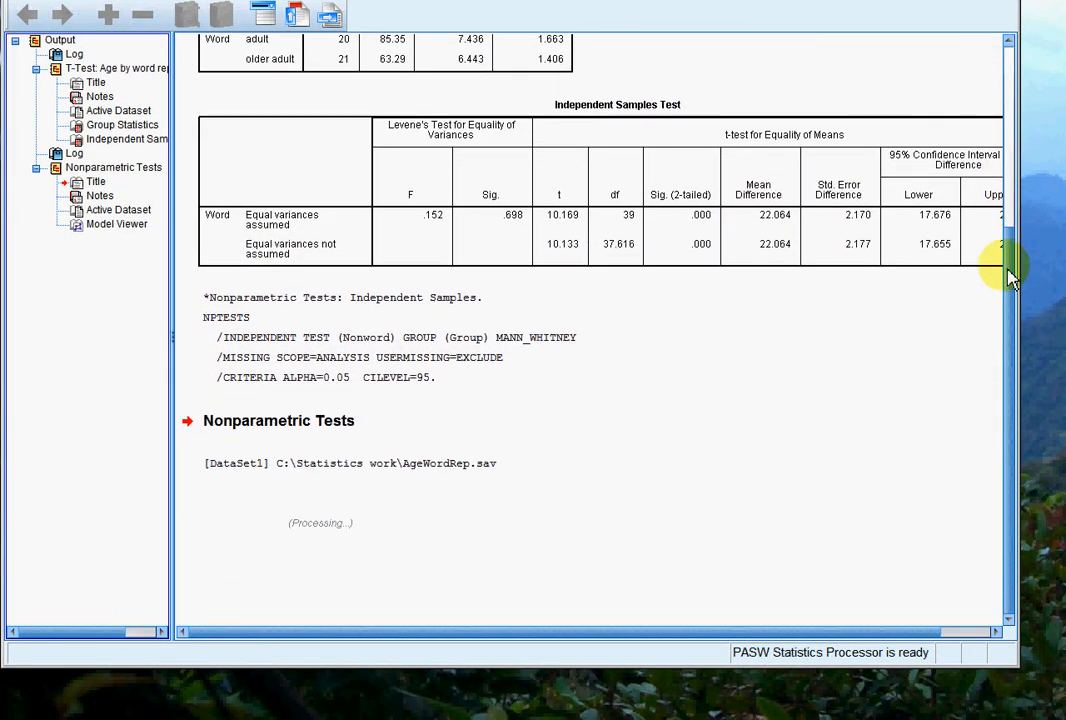
pyautogui.scroll(-3)
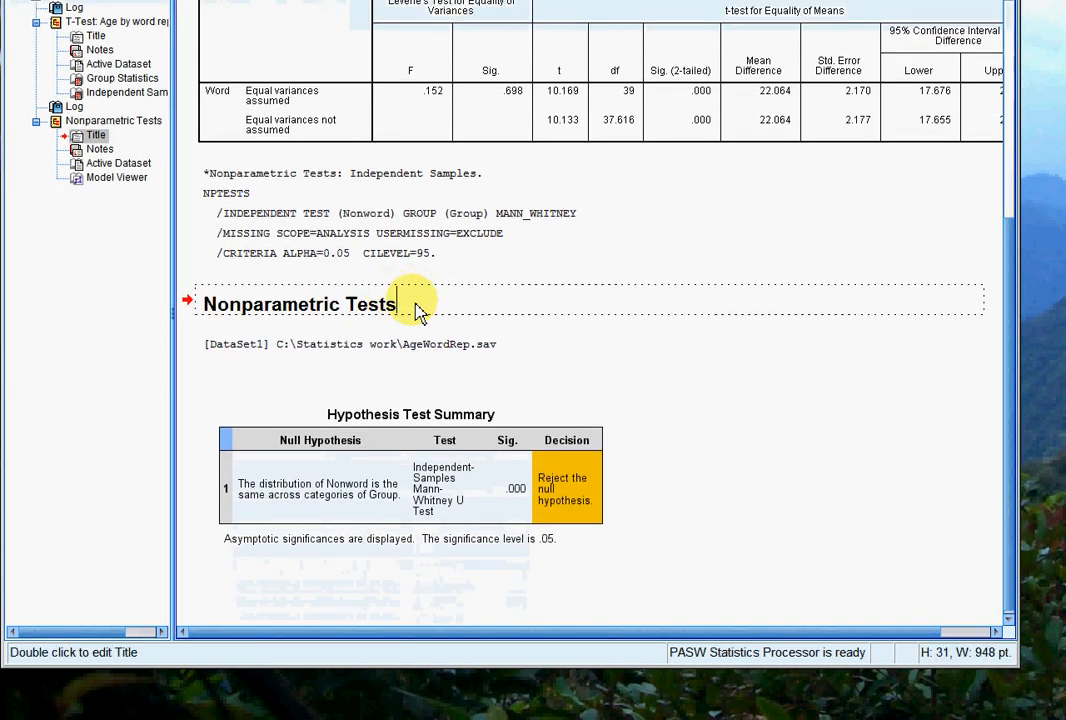
pyautogui.write('MWU for')
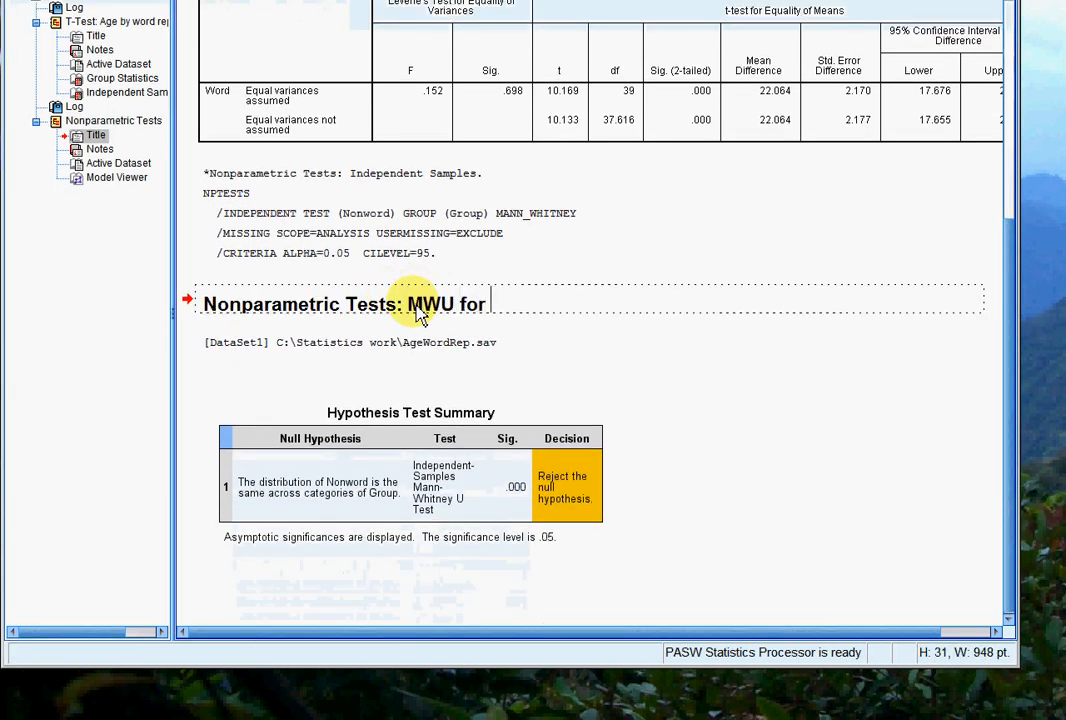
pyautogui.write('Age (Adult/older adult) and')
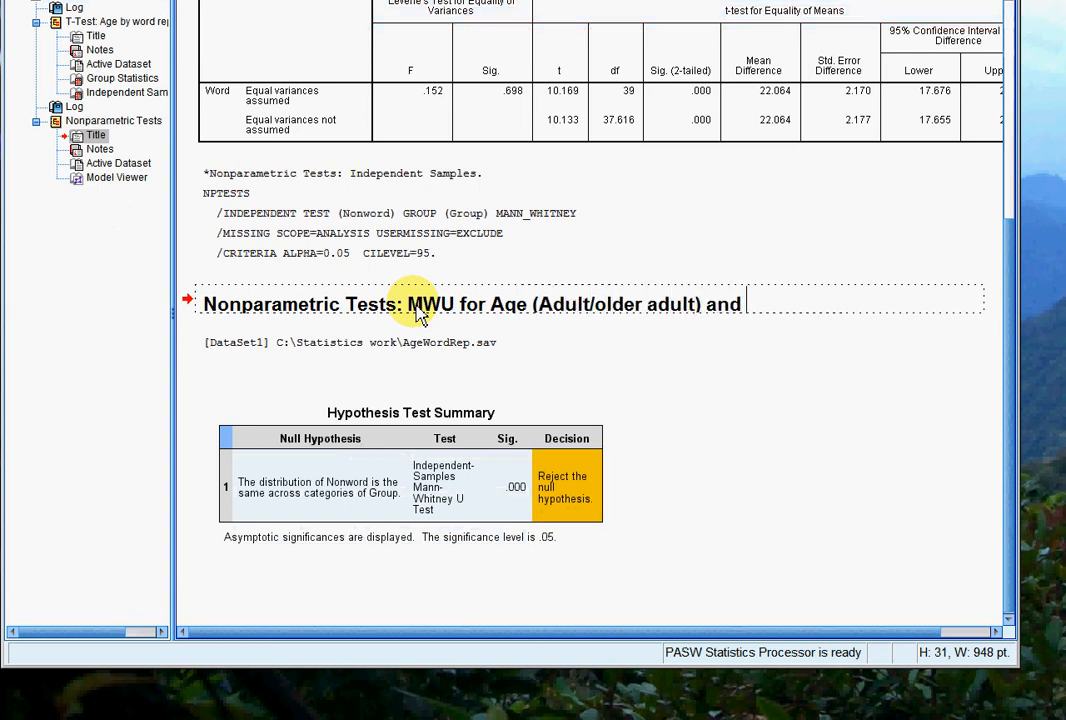
pyautogui.write('nonword re')
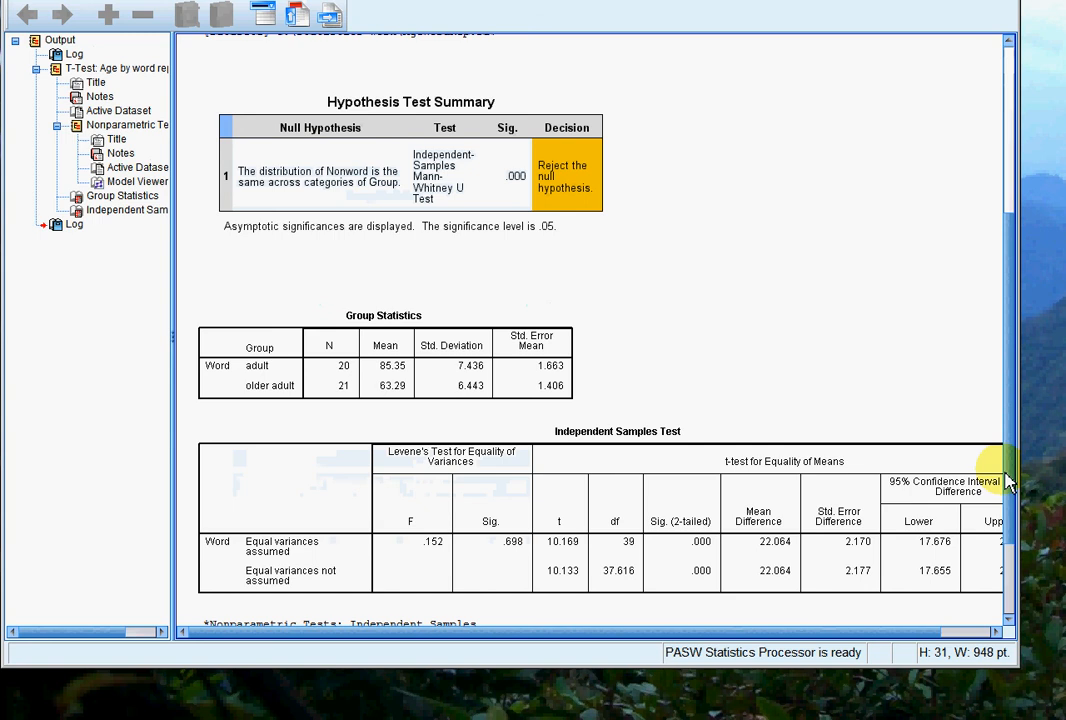
# - Select the Nonparametric Tests node in the outline and relabel it as the MWU adult/older adult comparison
pyautogui.scroll(3)
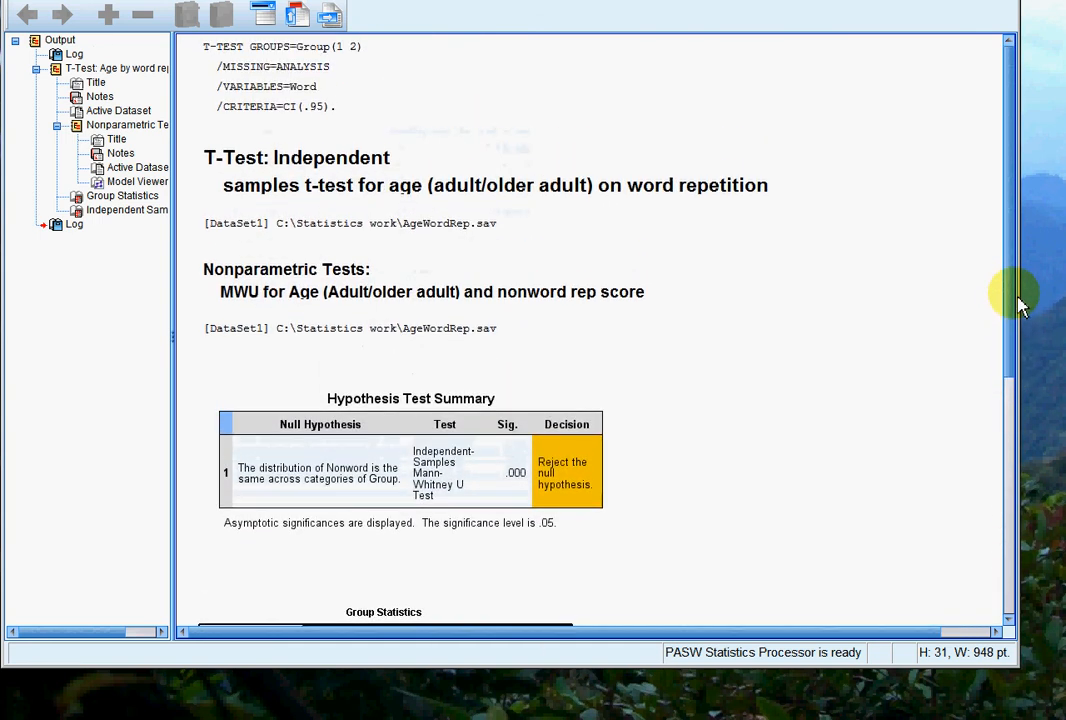
pyautogui.scroll(-3)
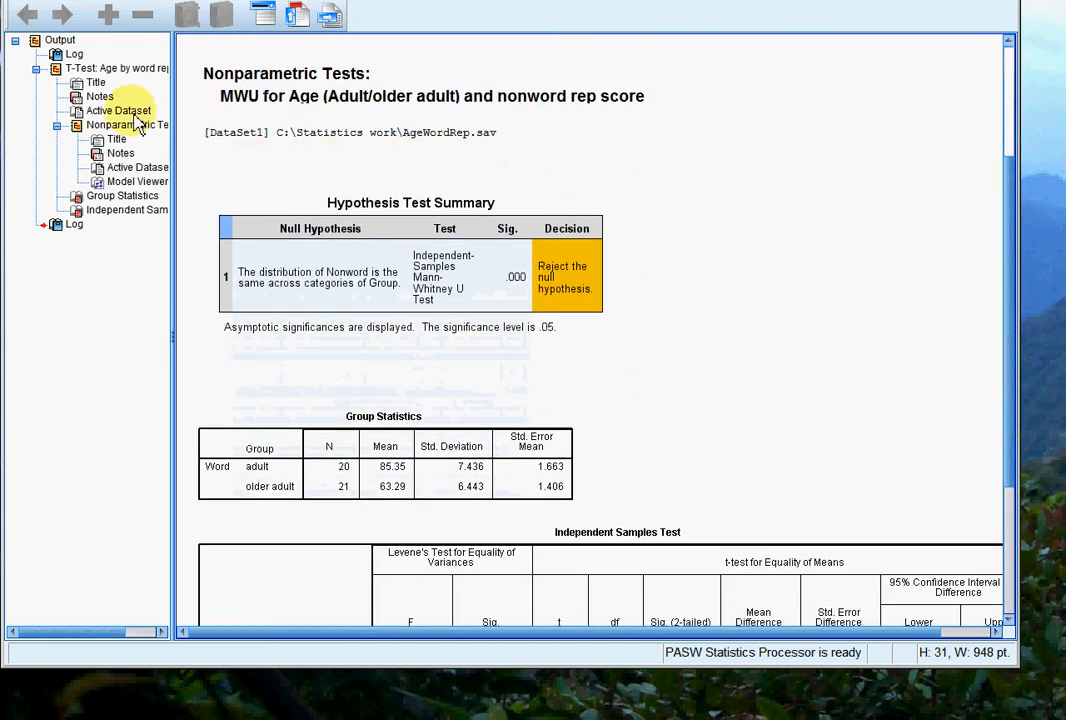
pyautogui.click(115, 125)
pyautogui.write('MWU adult older adult')
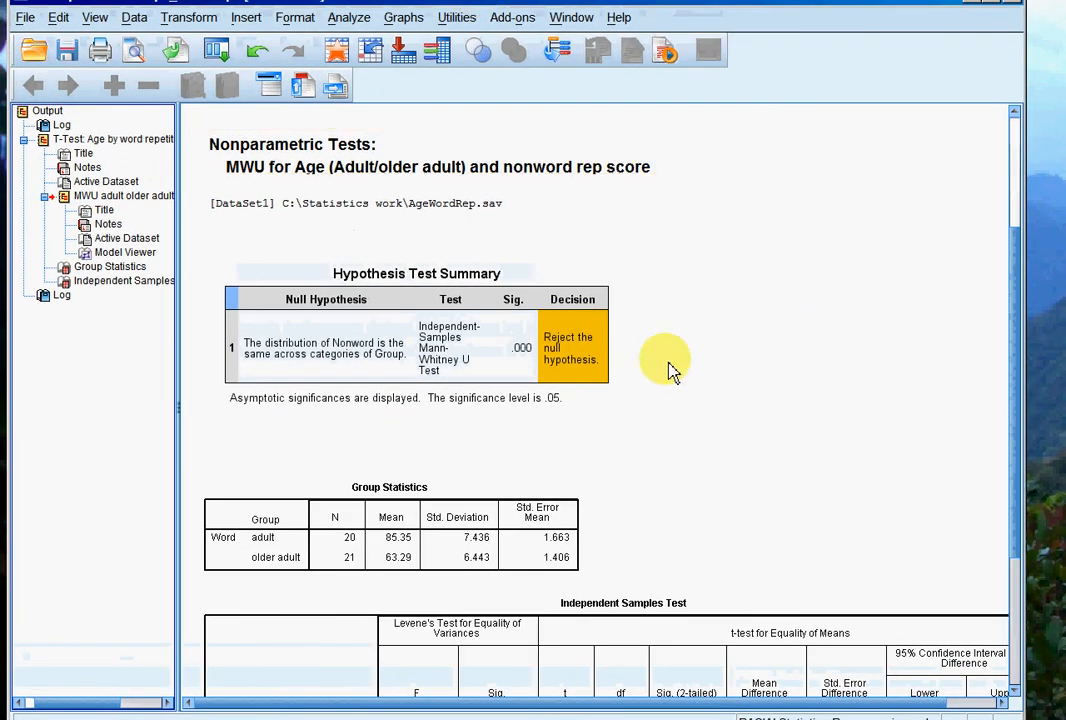
pyautogui.click(335, 320)
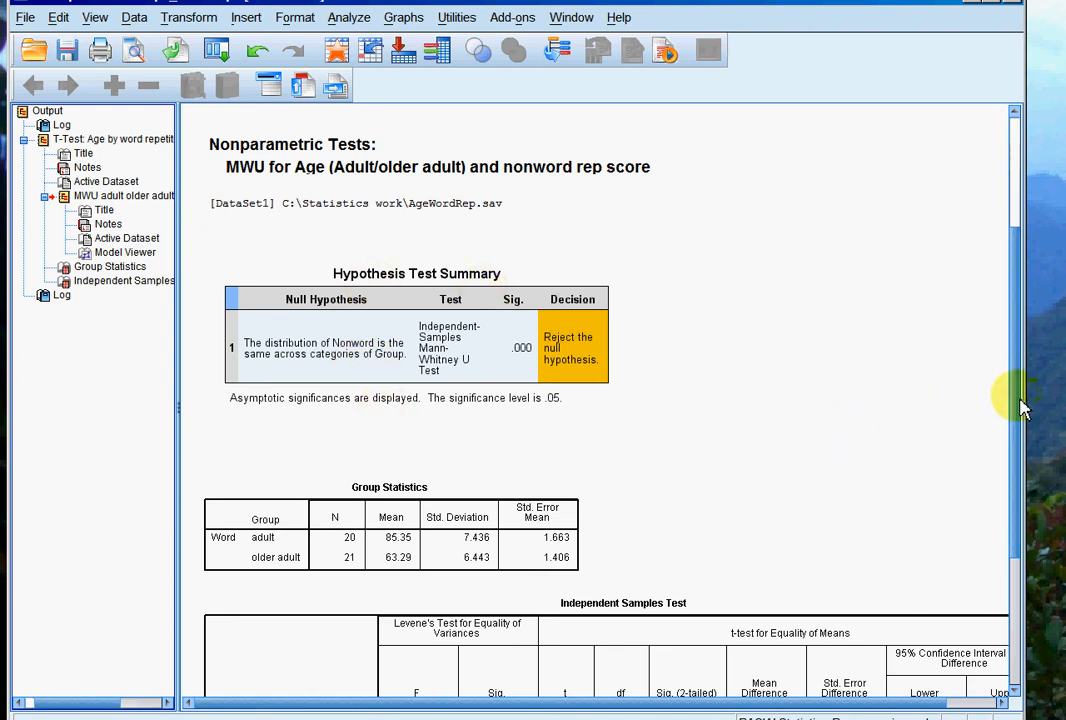
pyautogui.scroll(3)
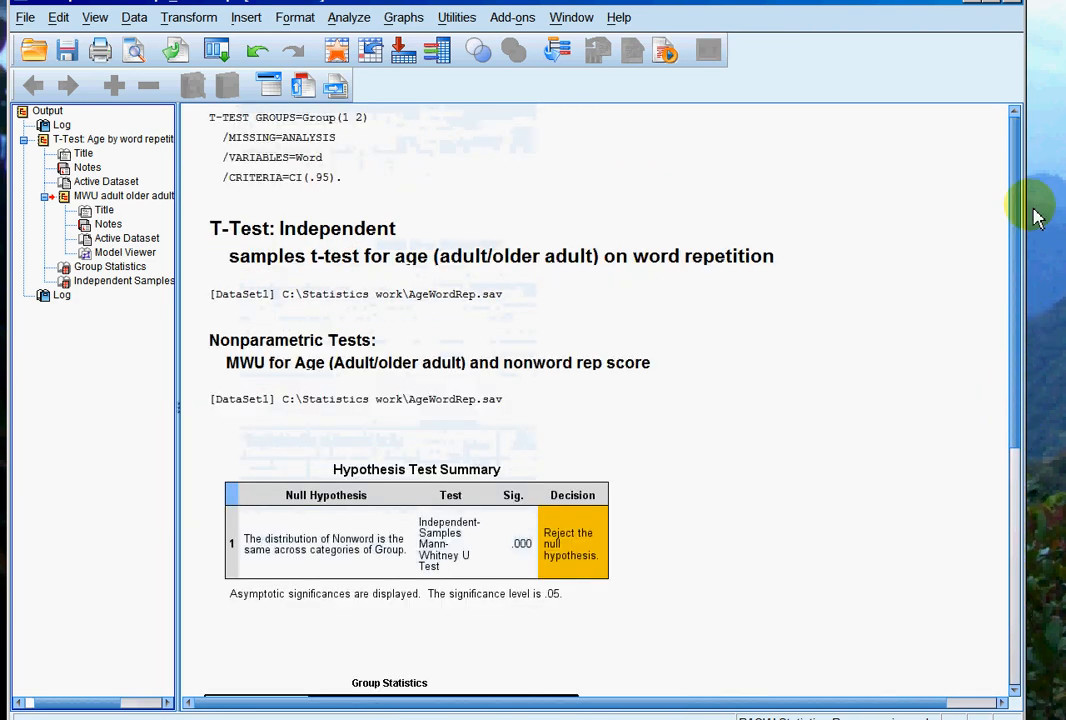